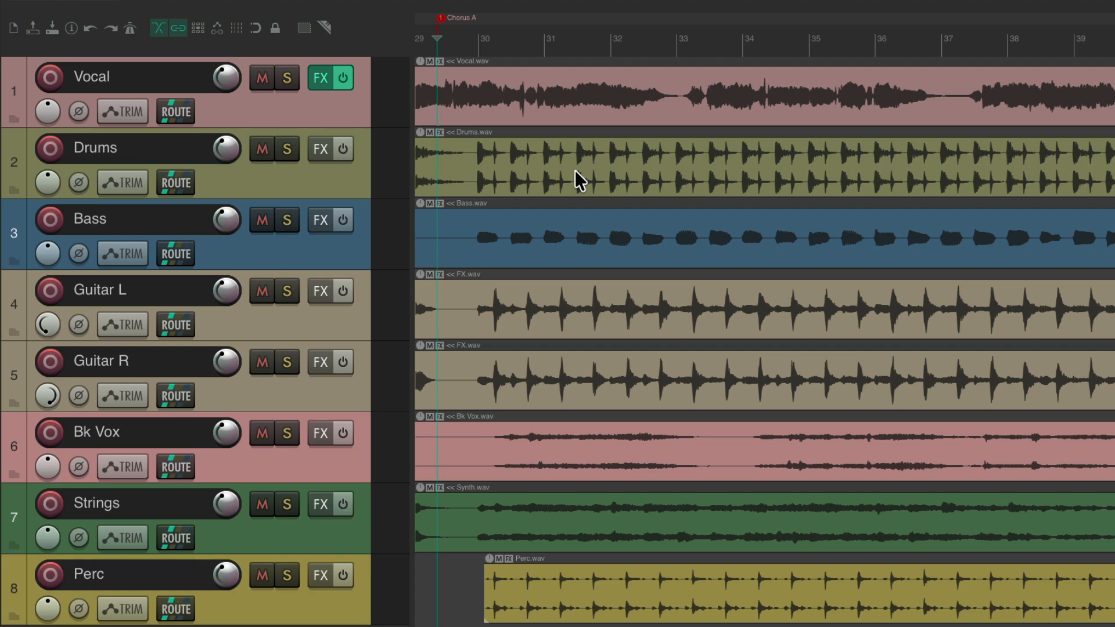
- Bring up the View menu listing the windows and panels that can be shown
left_click(197, 11)
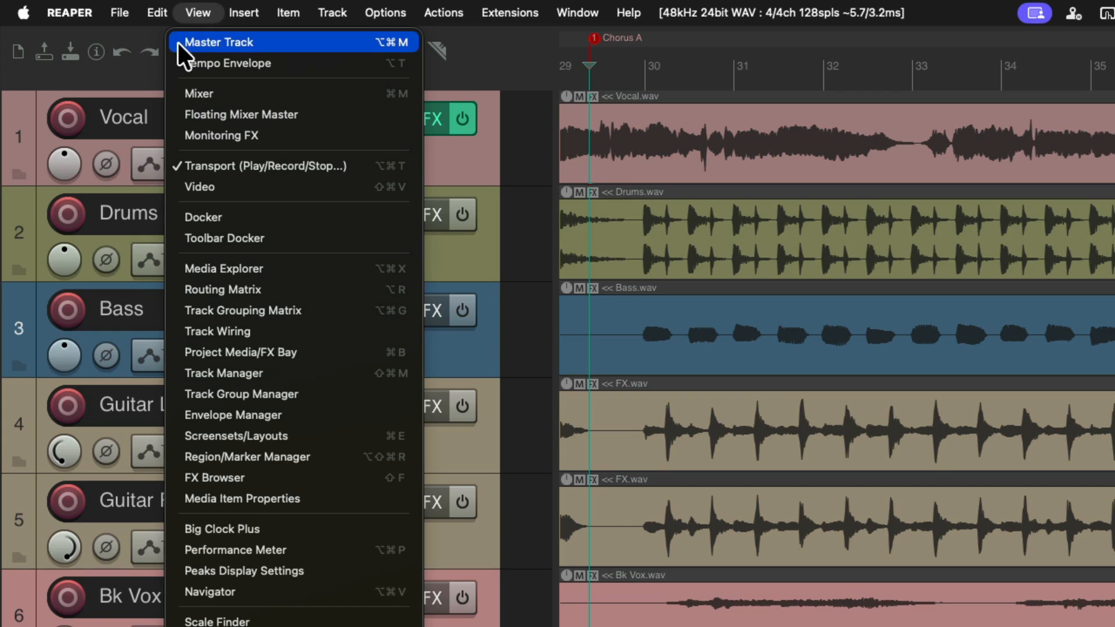
- Show the master track and bring up its hardware output routing to Control Room L/R
left_click(220, 42)
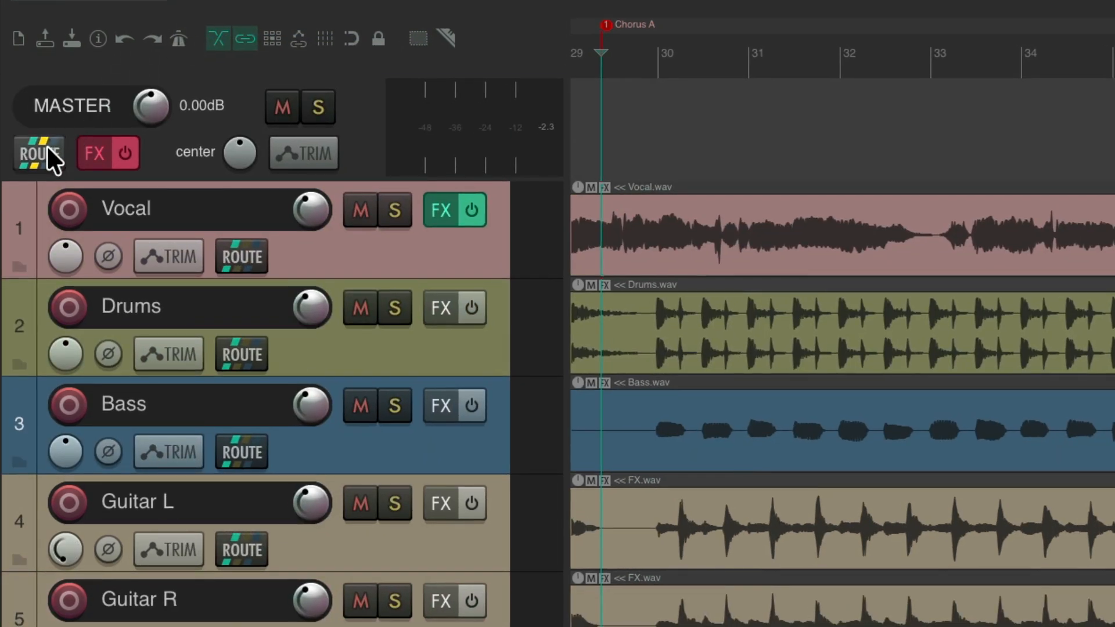
left_click(38, 153)
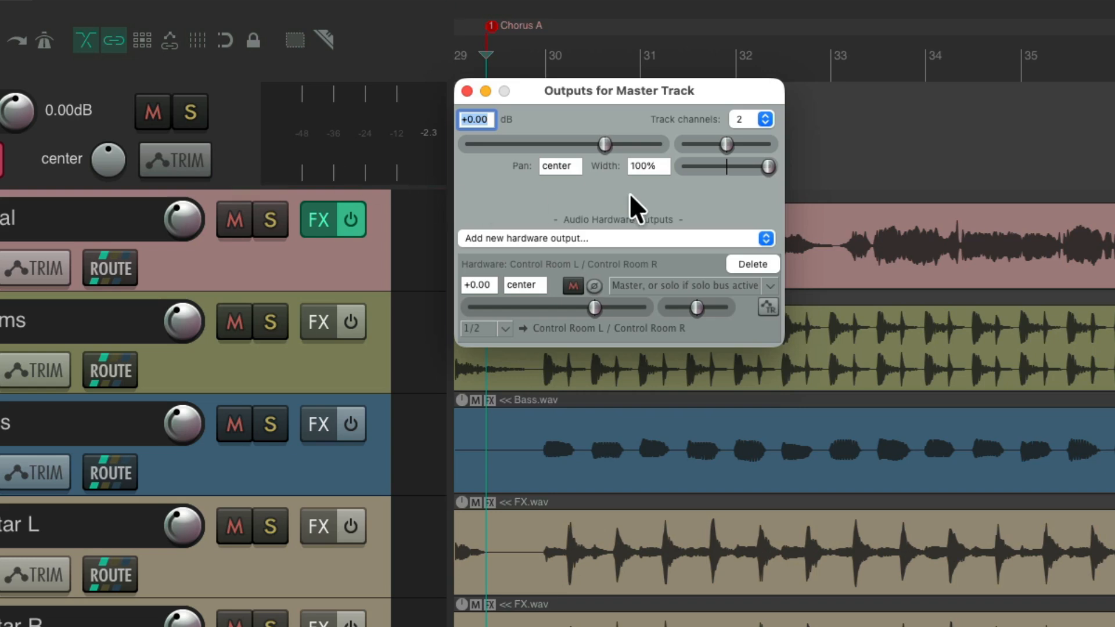
mouse_move(664, 284)
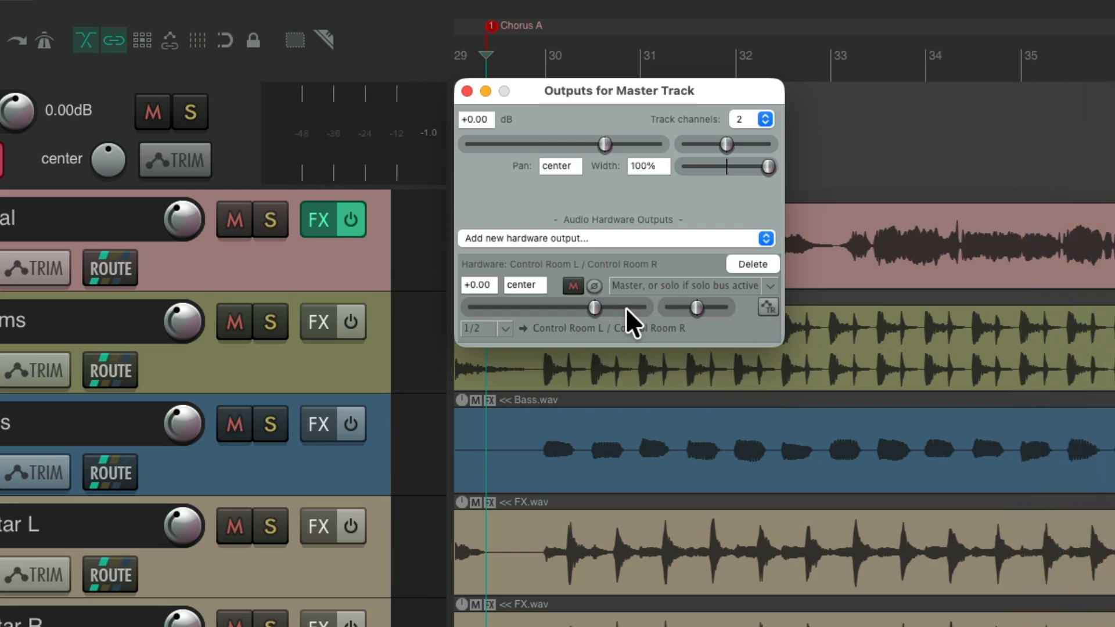
mouse_move(665, 299)
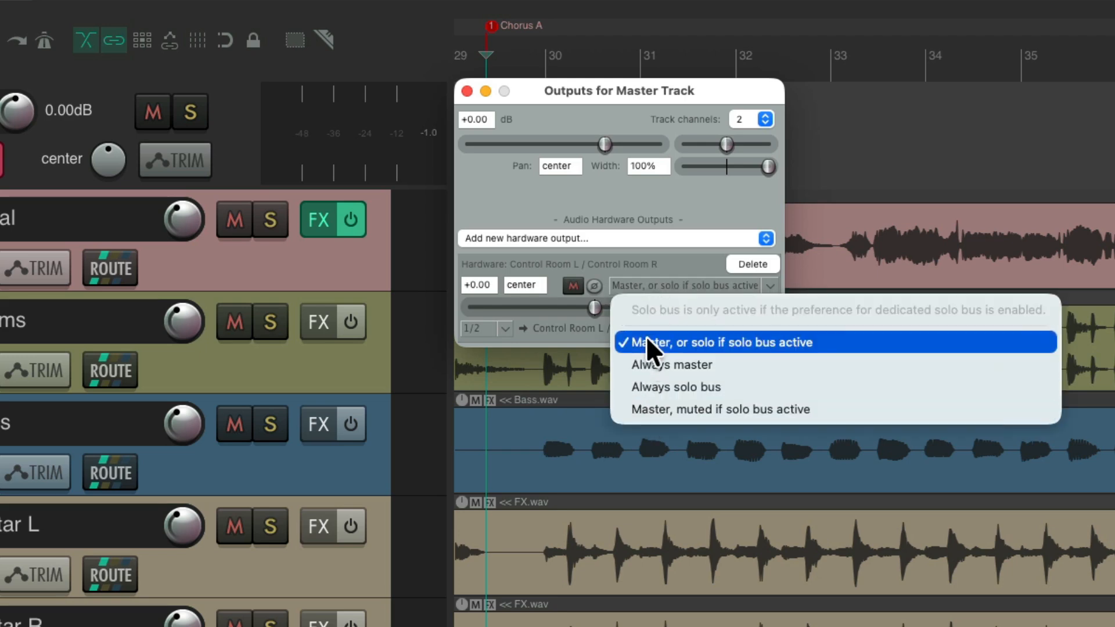
mouse_move(651, 335)
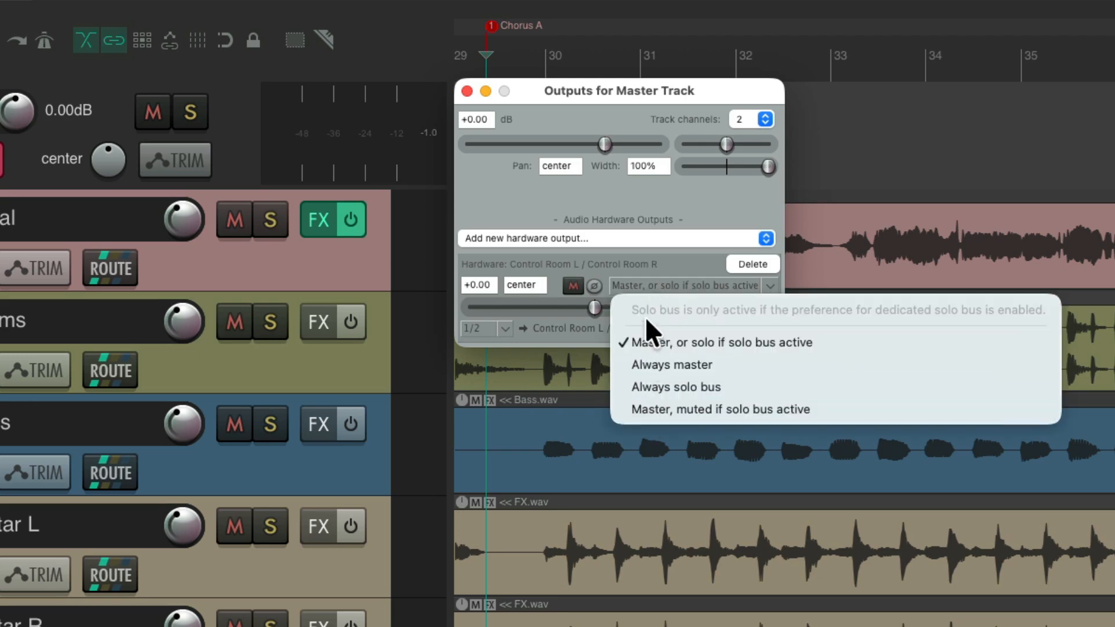
mouse_move(650, 217)
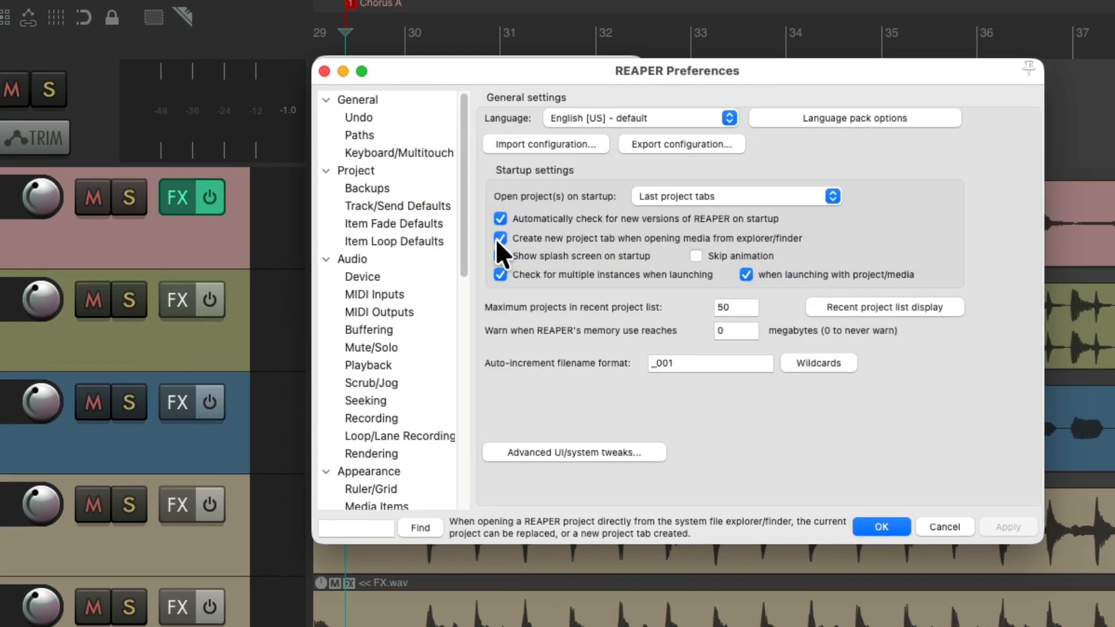
- Review the Audio > Mute/Solo dedicated solo bus preferences
left_click(371, 347)
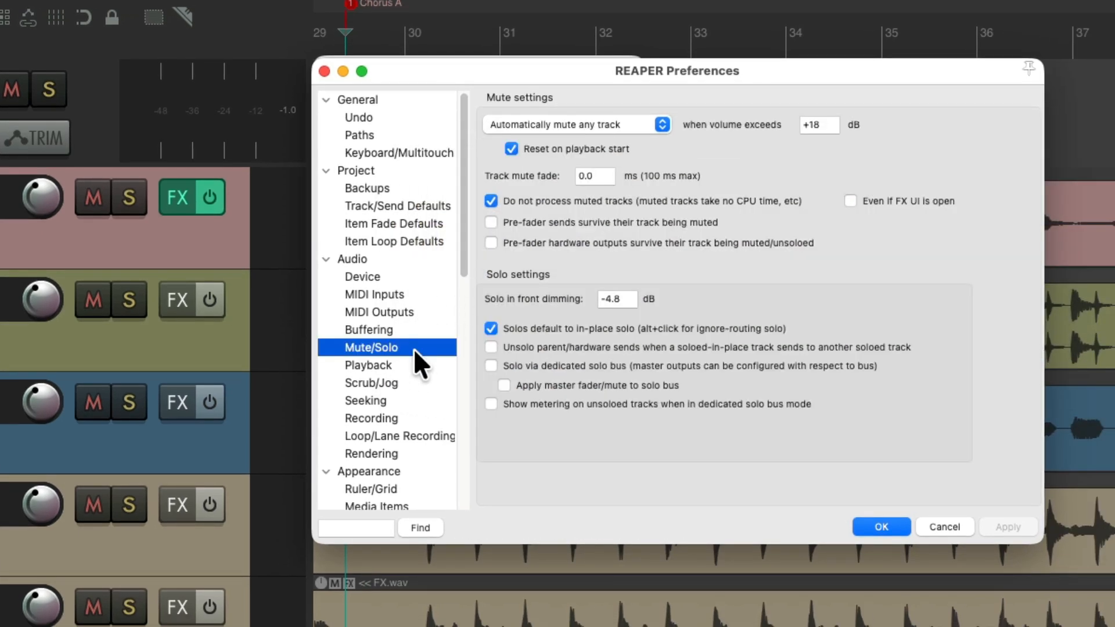
mouse_move(569, 432)
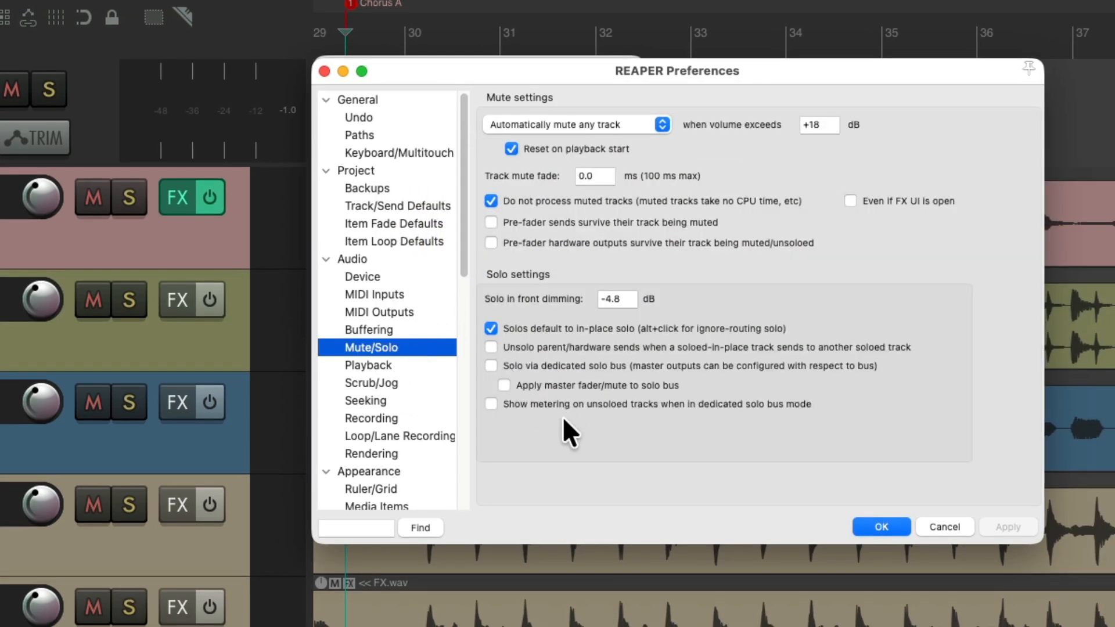
mouse_move(569, 377)
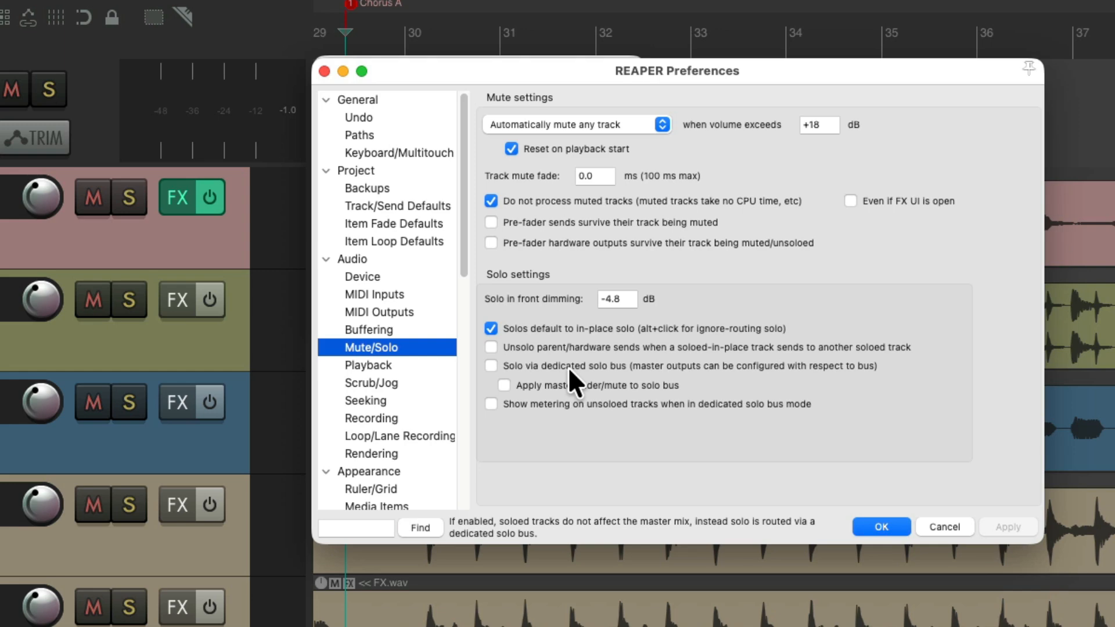
left_click(490, 366)
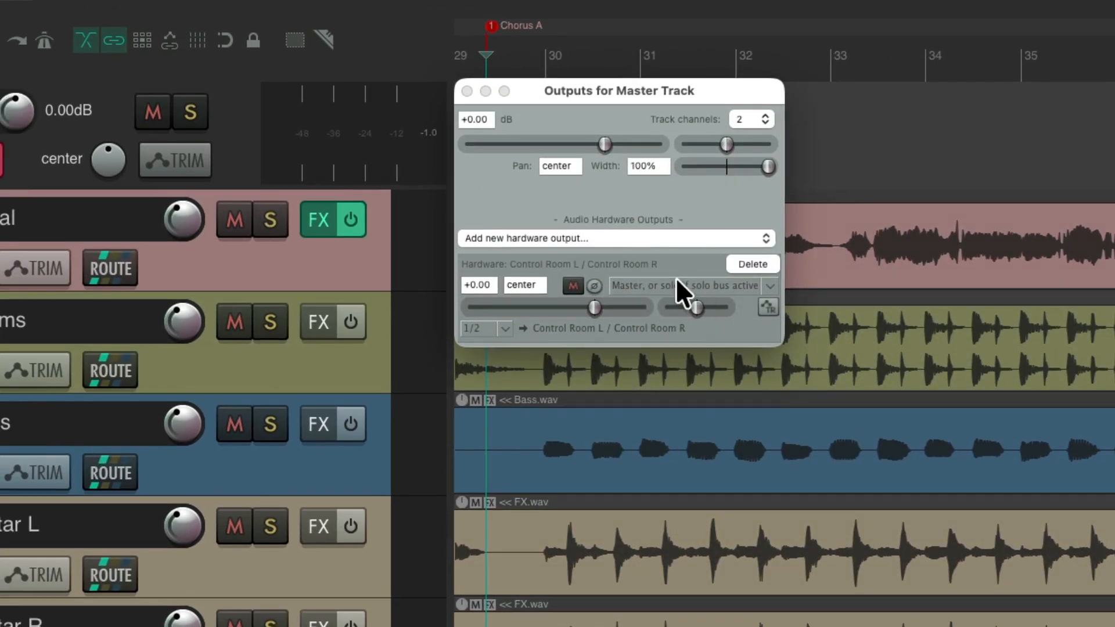
- Leave Control Room on 'Master, or solo if solo bus active' and bring up the JS Loudness Meter
left_click(769, 286)
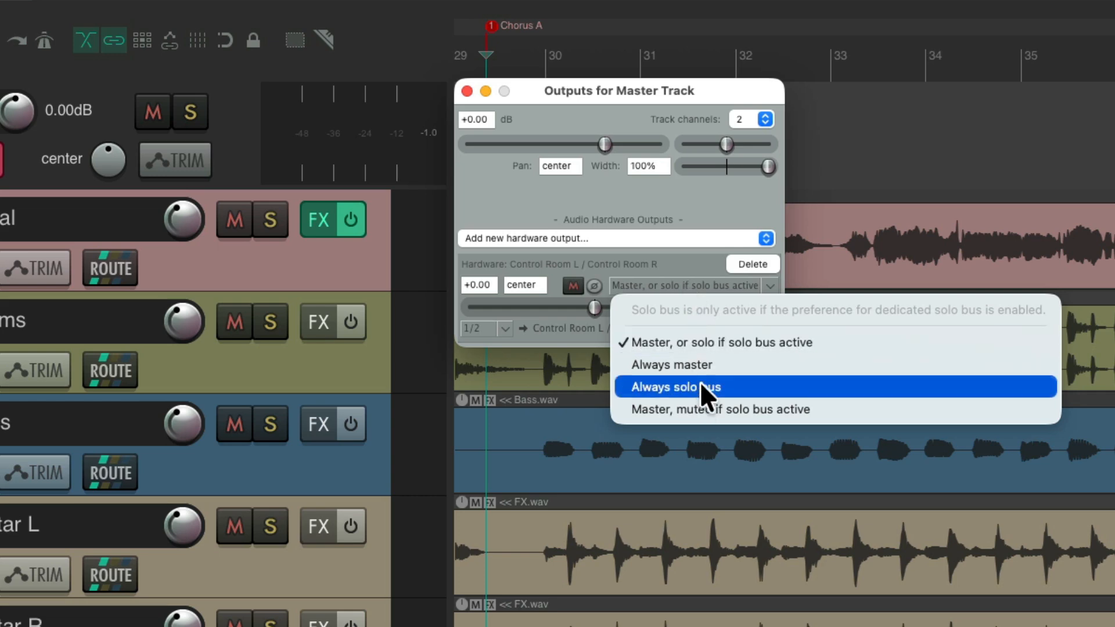
mouse_move(706, 349)
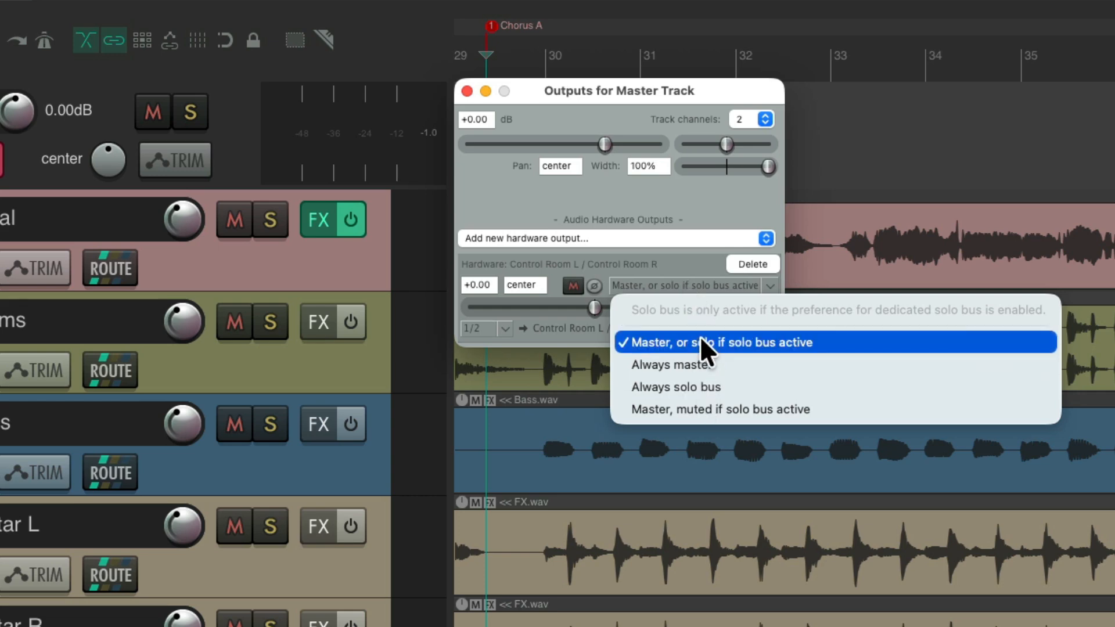
mouse_move(700, 267)
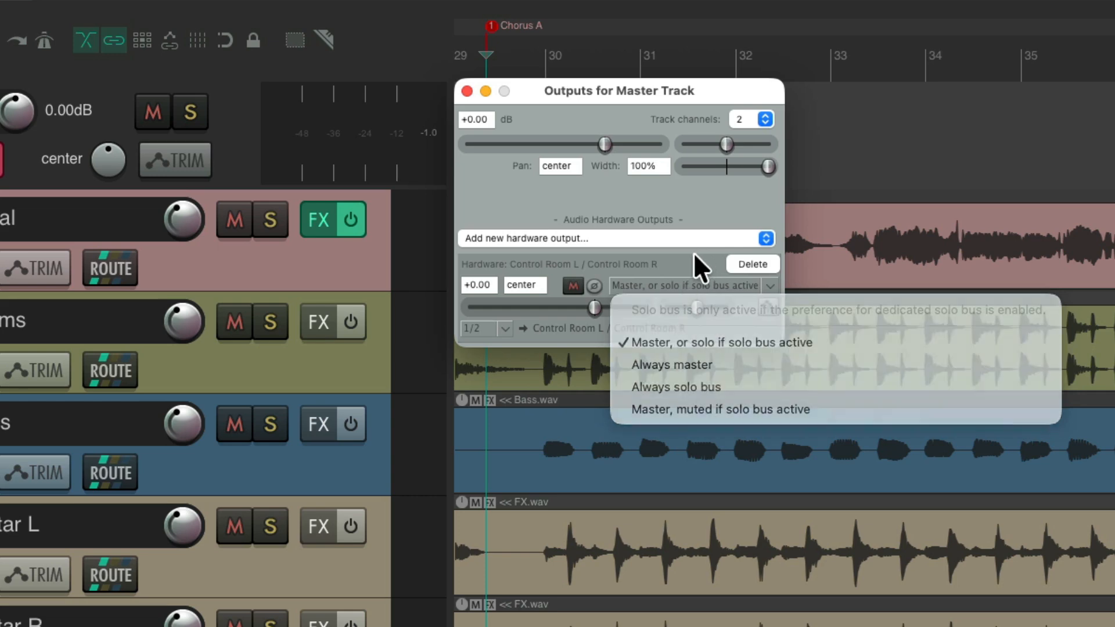
left_click(716, 341)
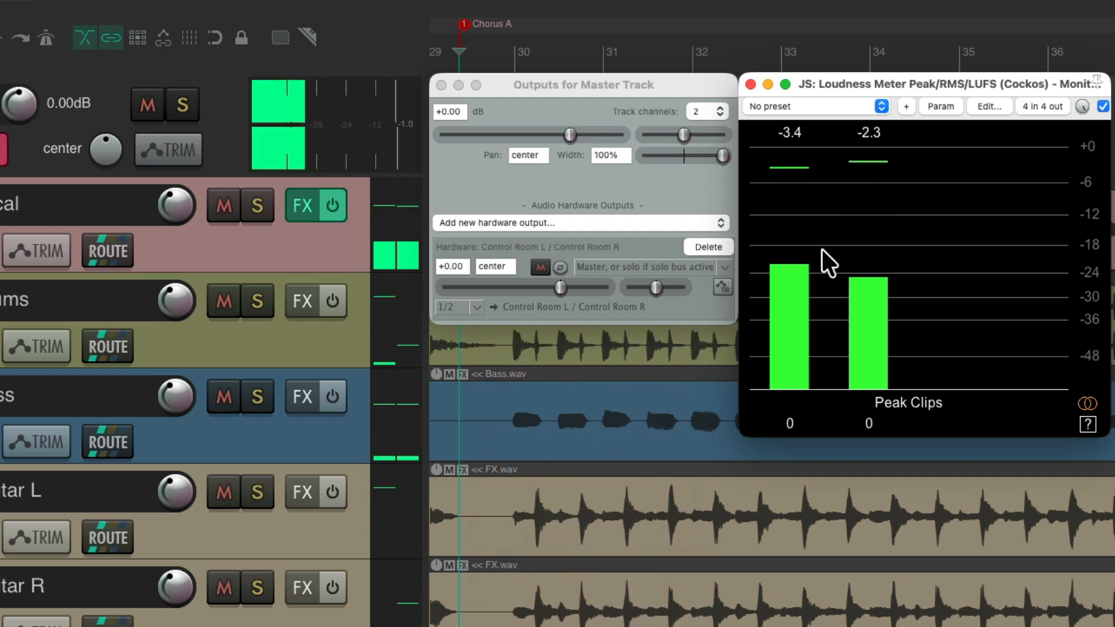
- Add a Headphones L/R hardware output to the master, keep Control Room on master-or-solo-bus, and solo Bass
left_click(581, 223)
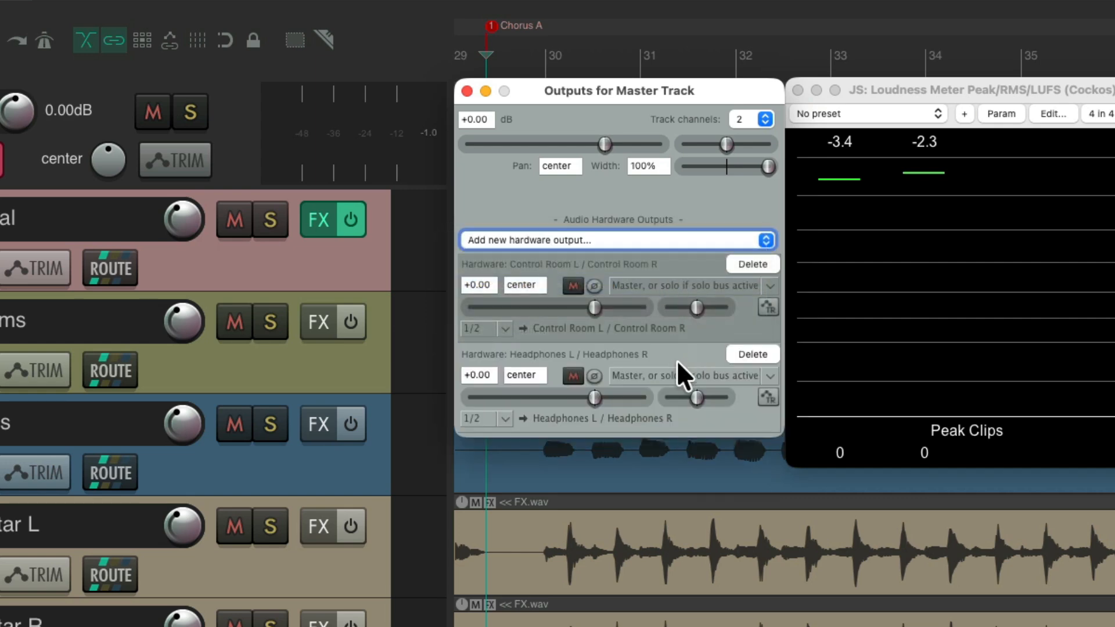
left_click(767, 375)
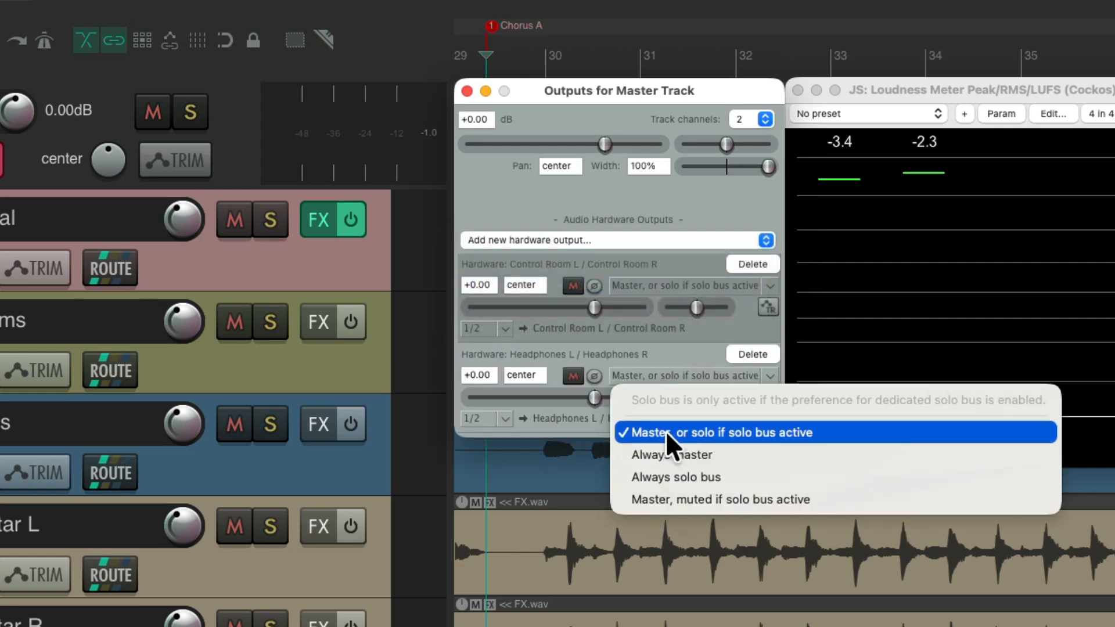
left_click(769, 286)
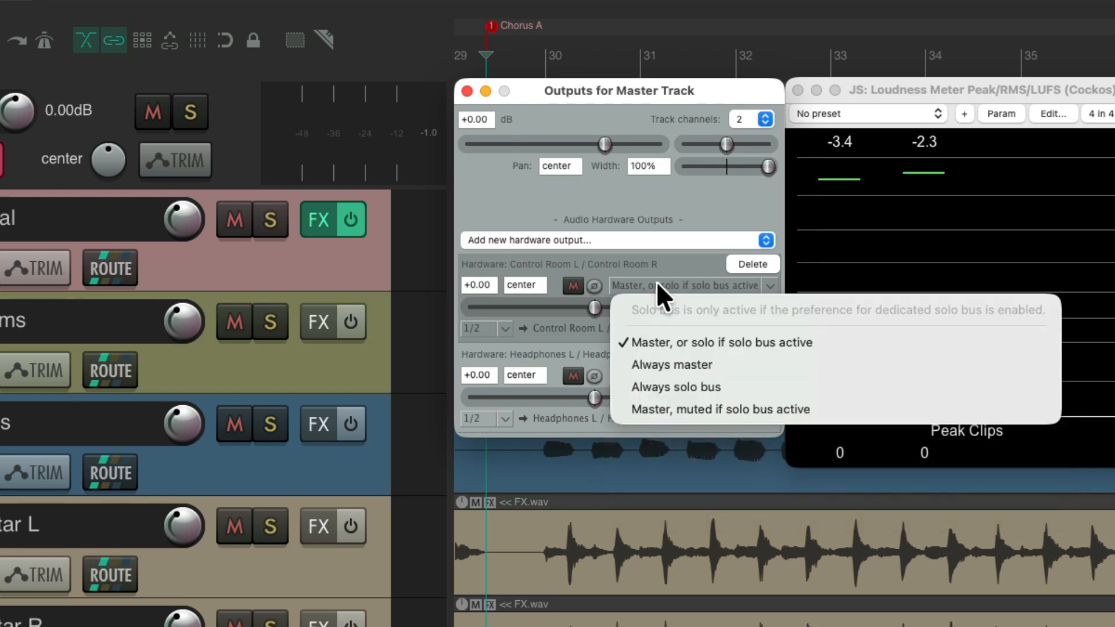
mouse_move(654, 342)
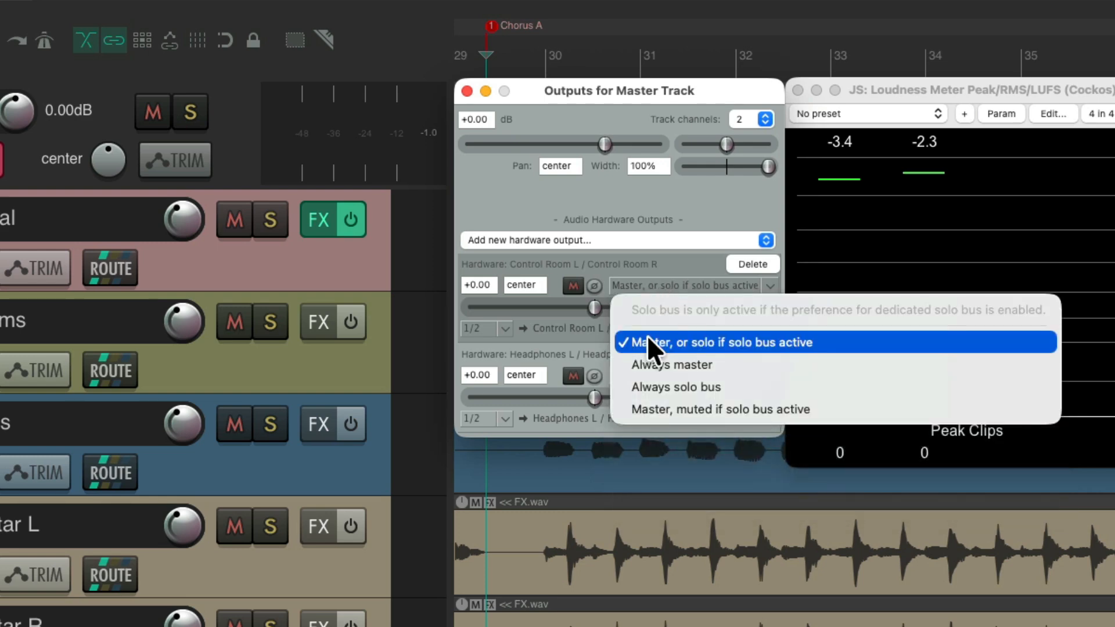
mouse_move(660, 353)
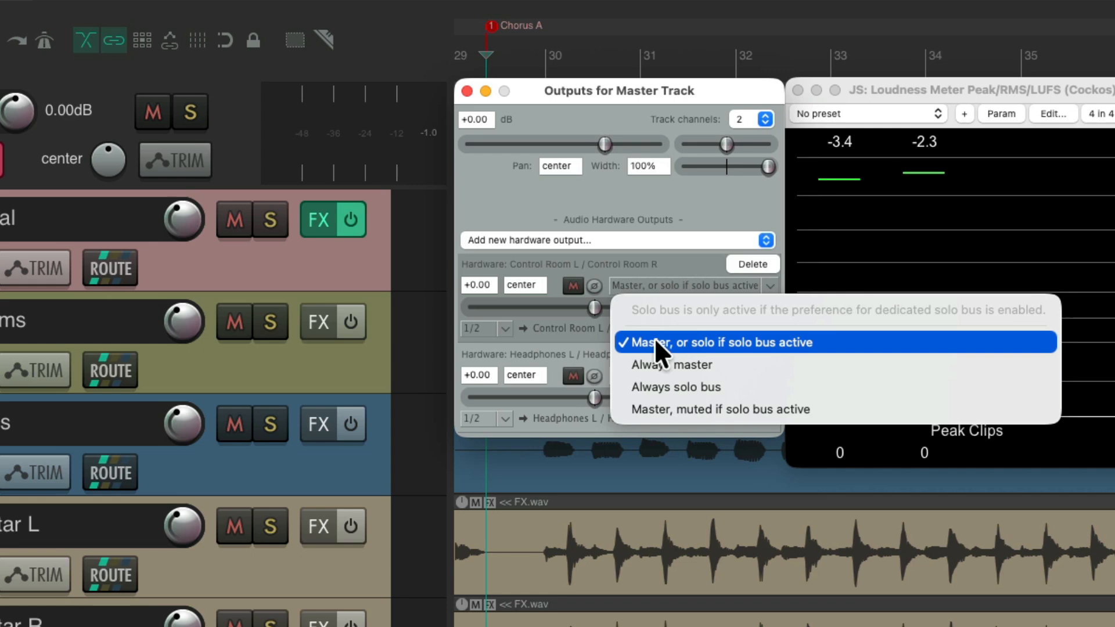
left_click(718, 341)
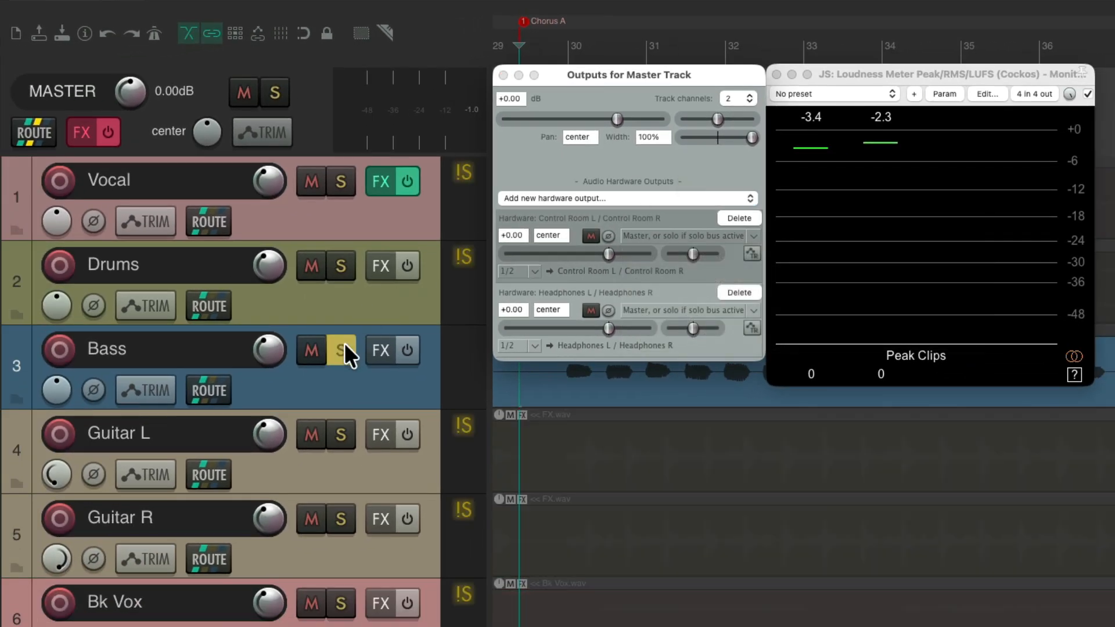
left_click(341, 349)
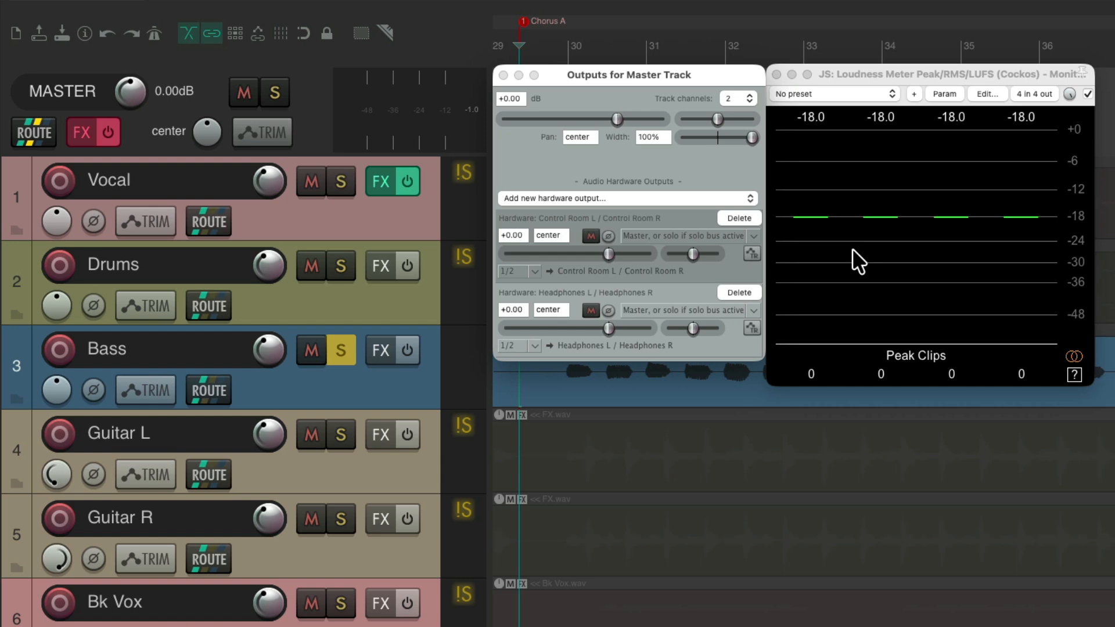
mouse_move(973, 239)
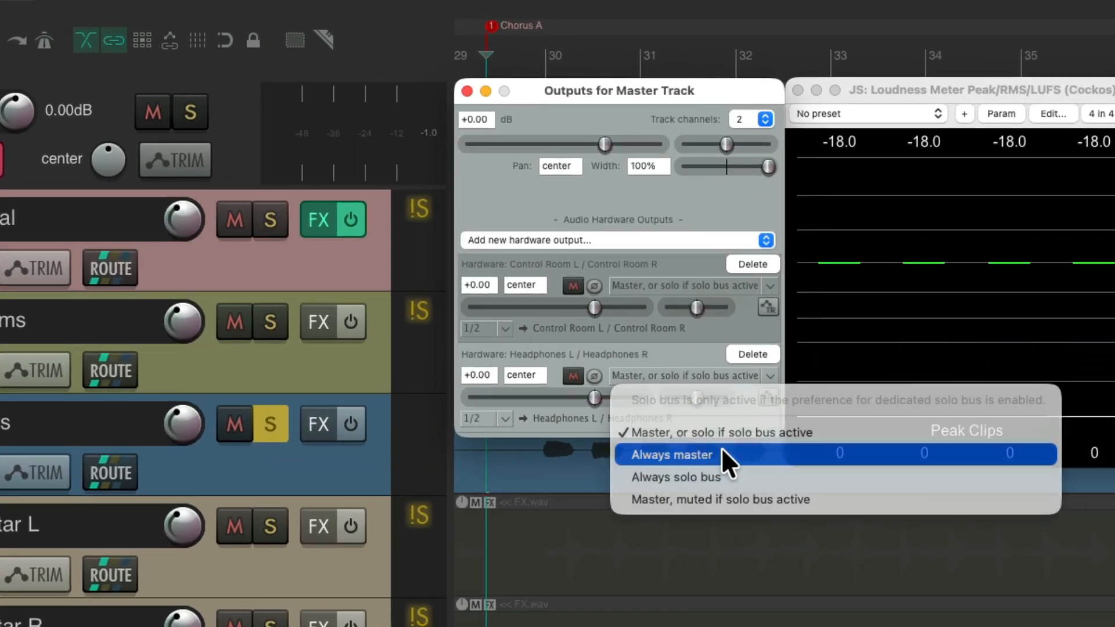
- Set Headphones and Control Room outputs to 'Always master', testing with Drums, Bass and Vocal solos
left_click(669, 455)
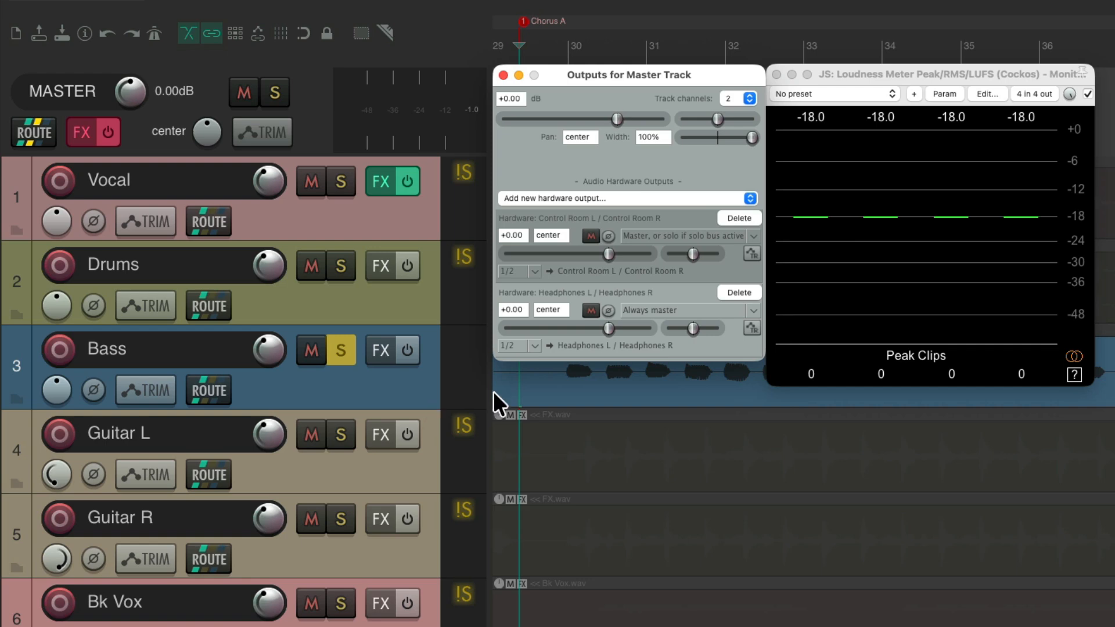
mouse_move(845, 277)
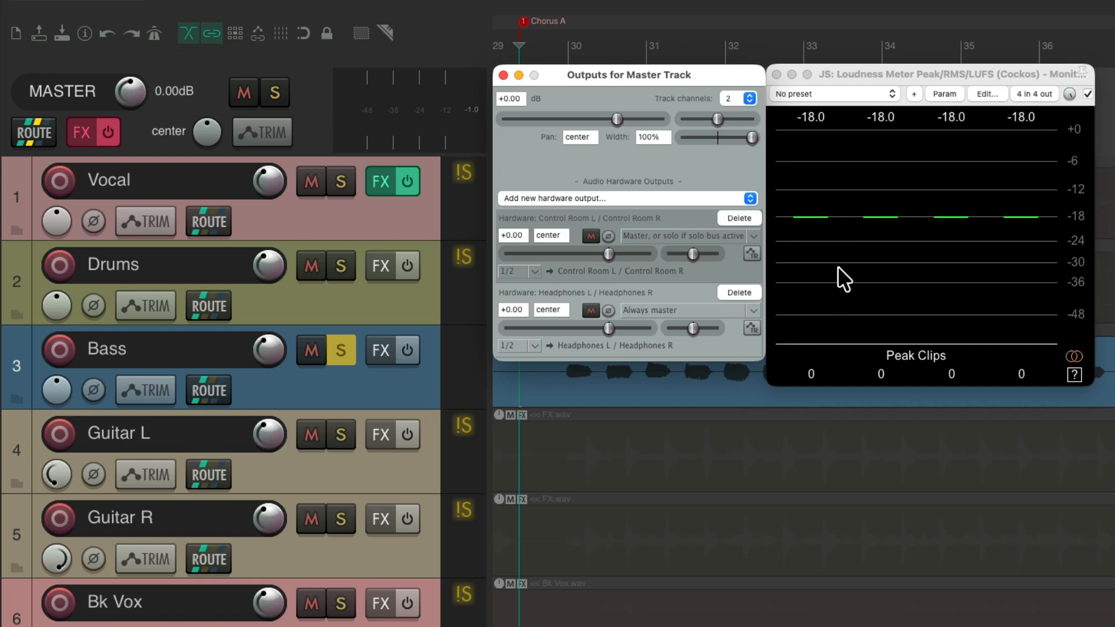
mouse_move(989, 245)
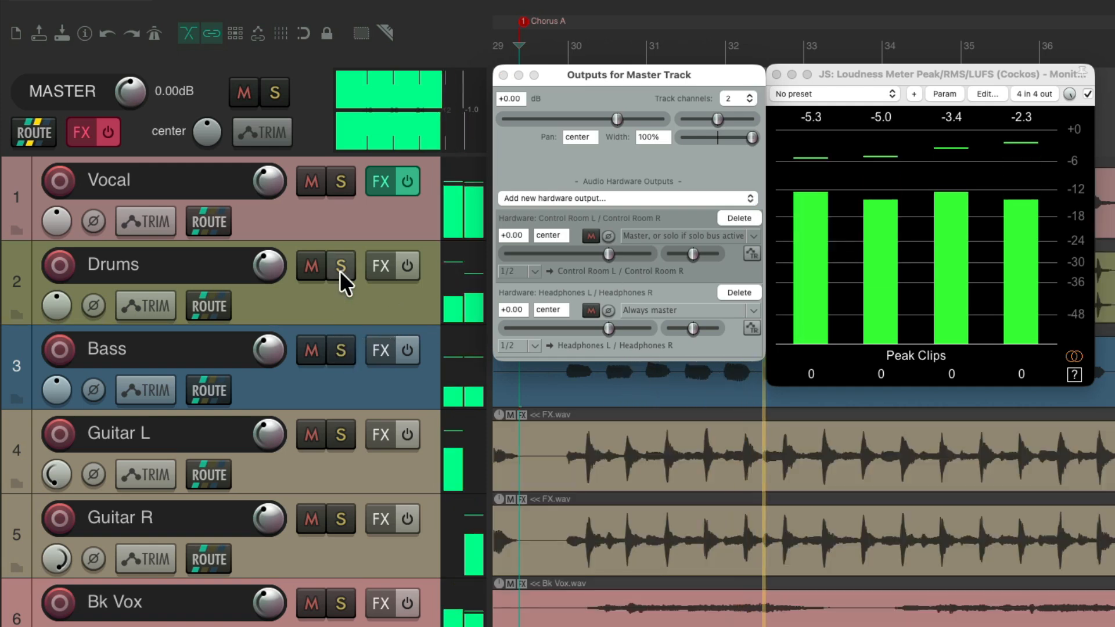
left_click(339, 264)
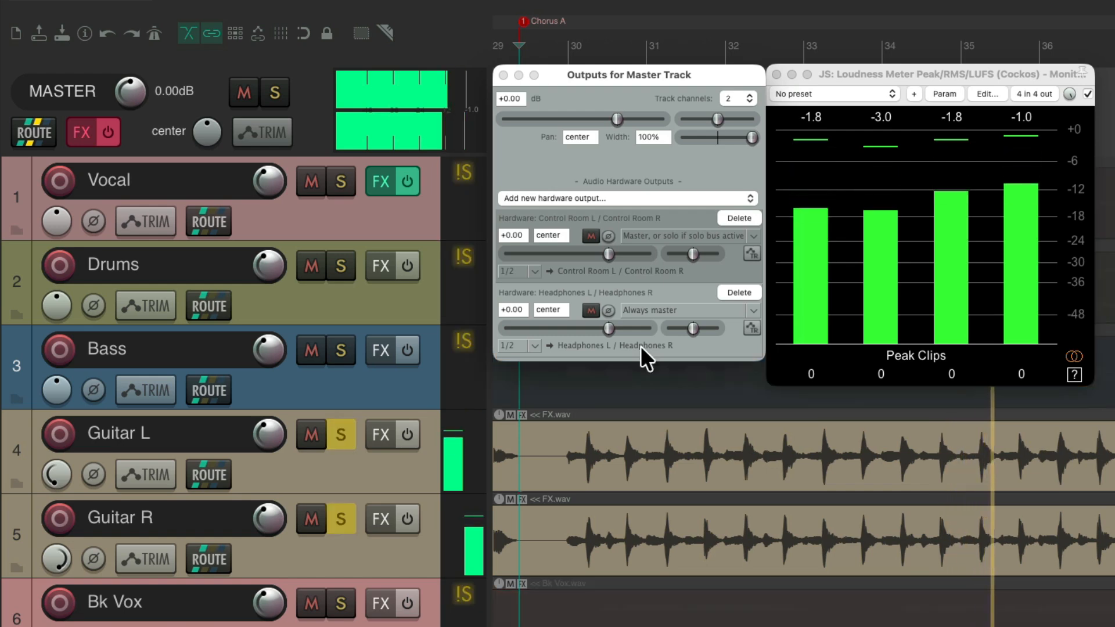
mouse_move(433, 399)
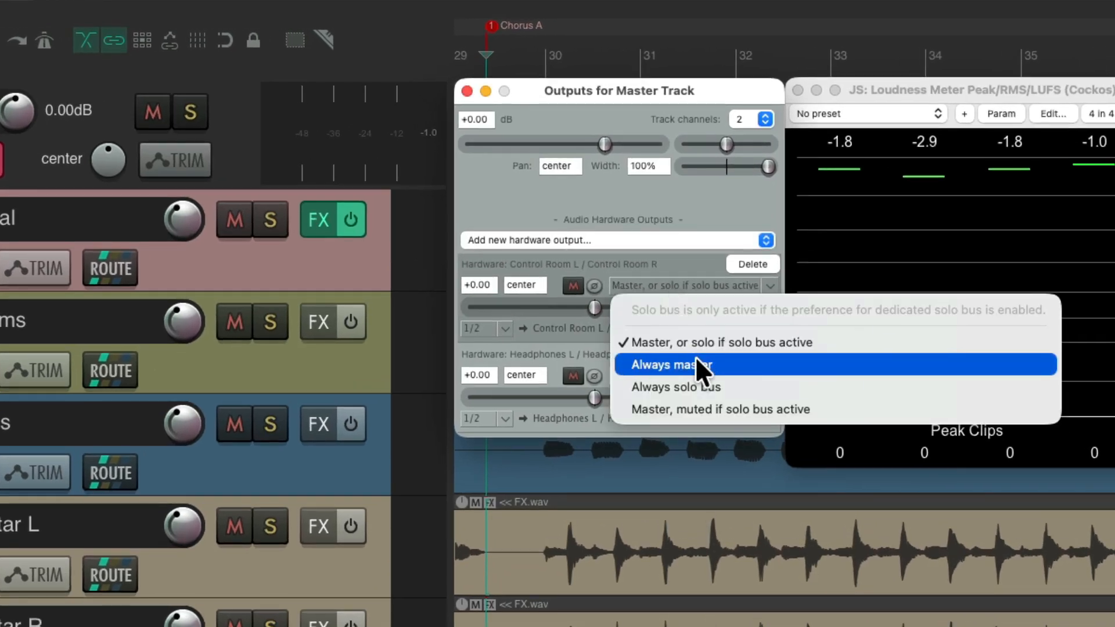
left_click(669, 363)
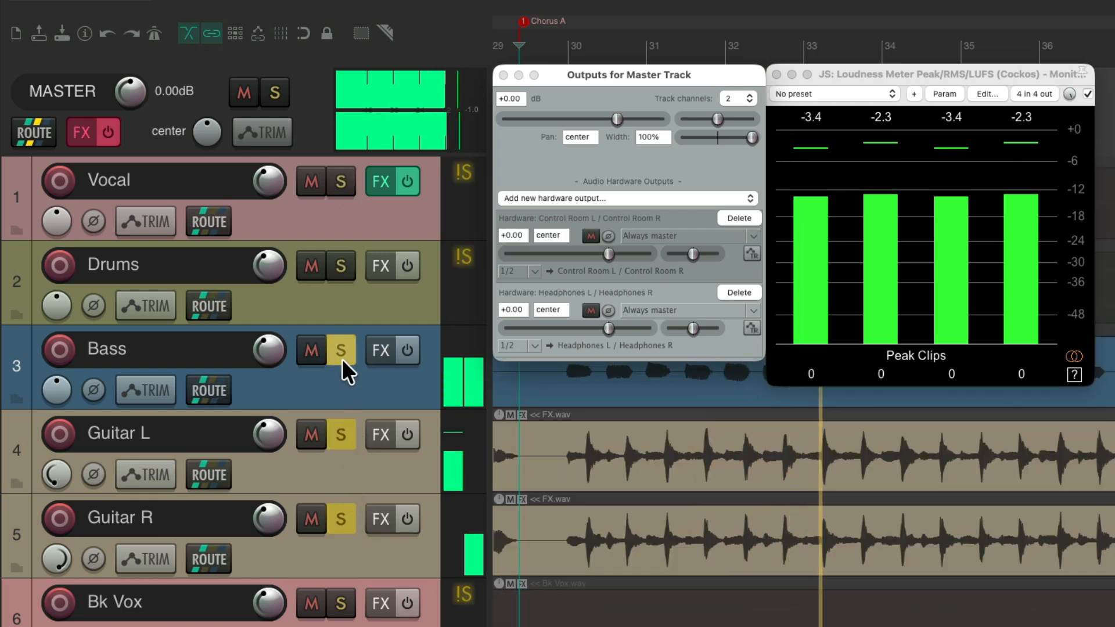
left_click(340, 181)
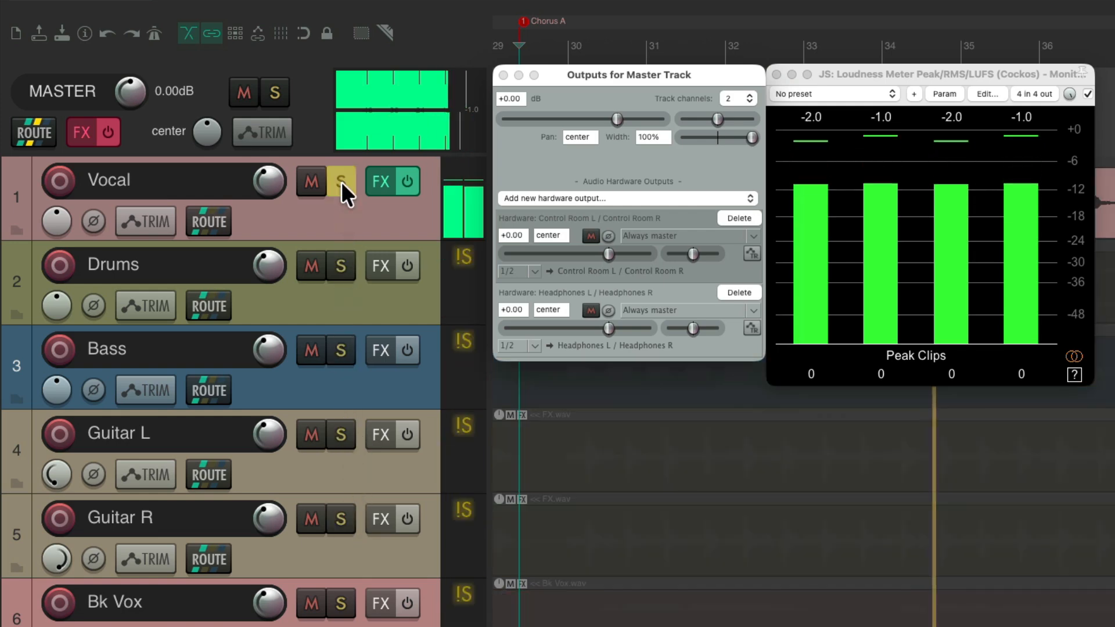
left_click(341, 181)
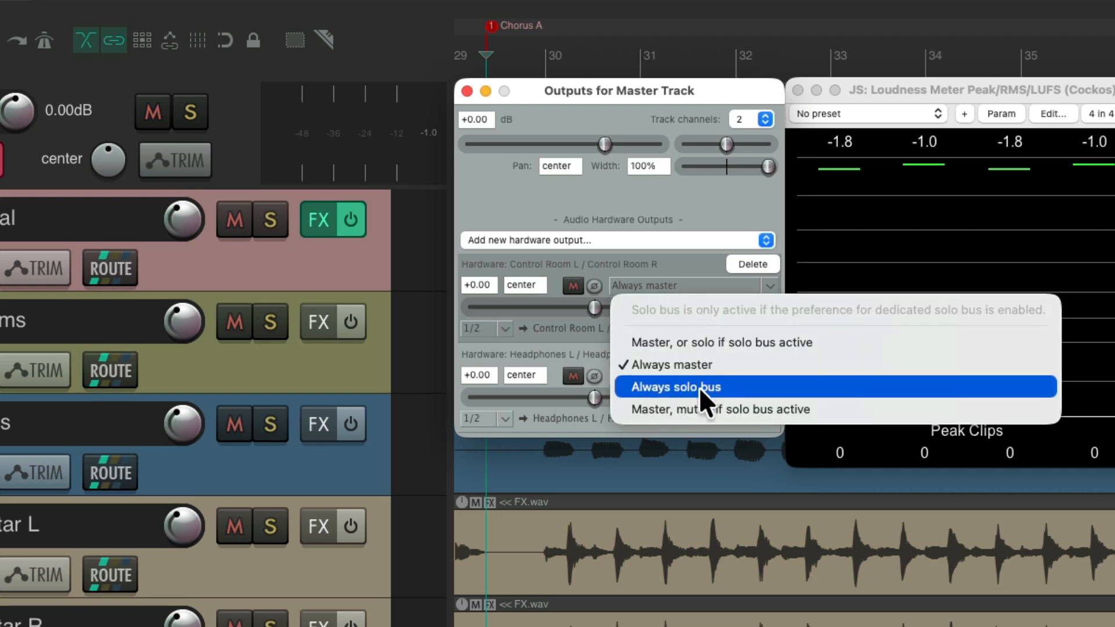
mouse_move(733, 405)
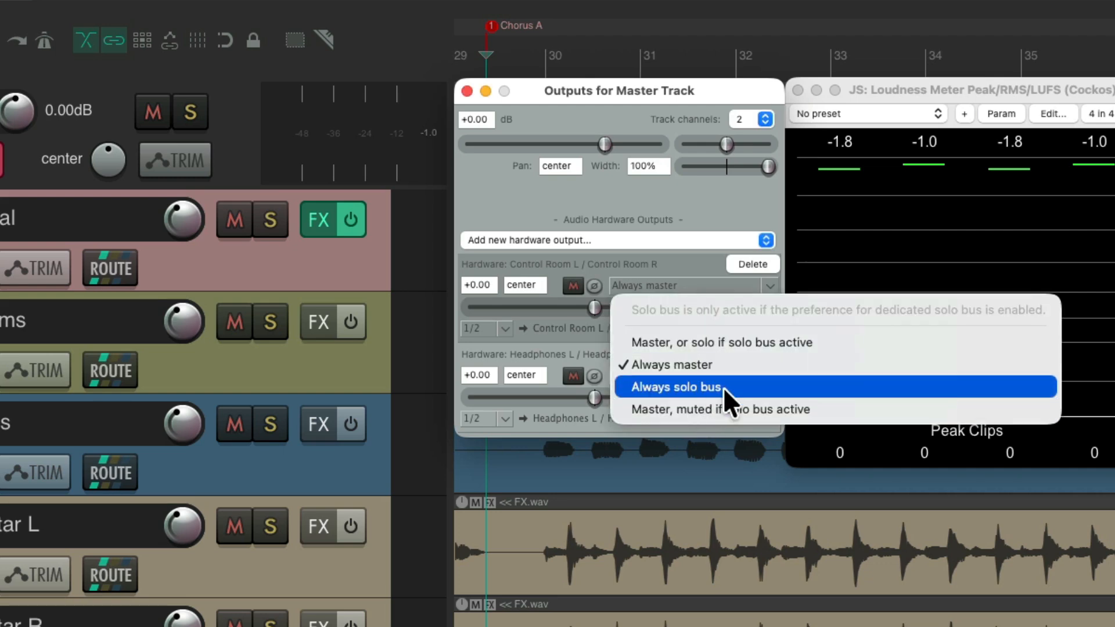
- Set the Control Room L/R output to 'Always solo bus'
left_click(673, 387)
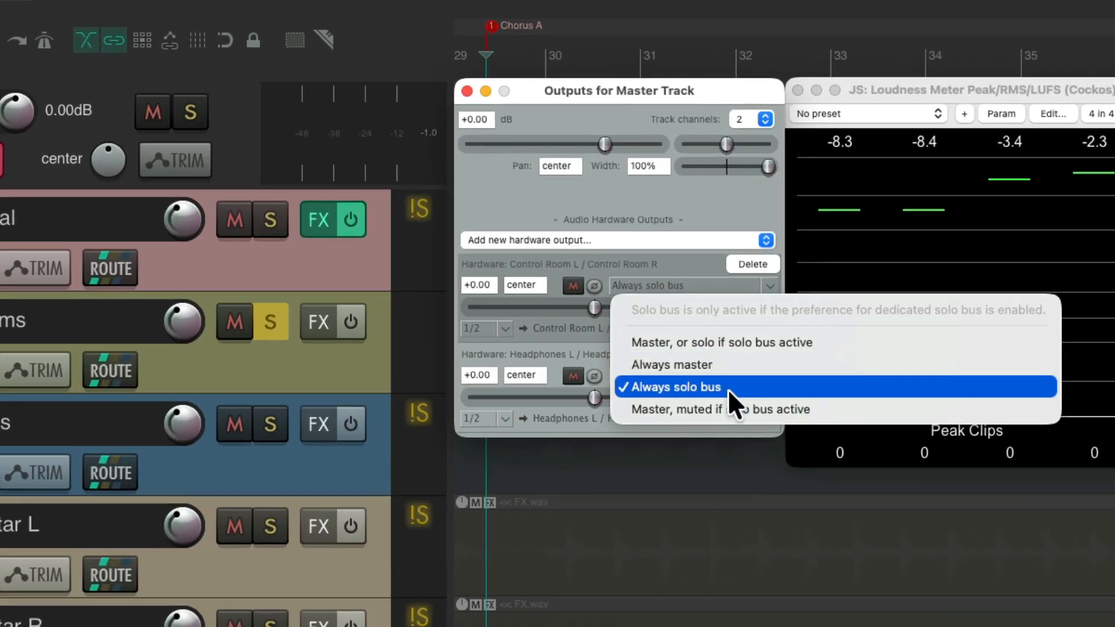
mouse_move(737, 408)
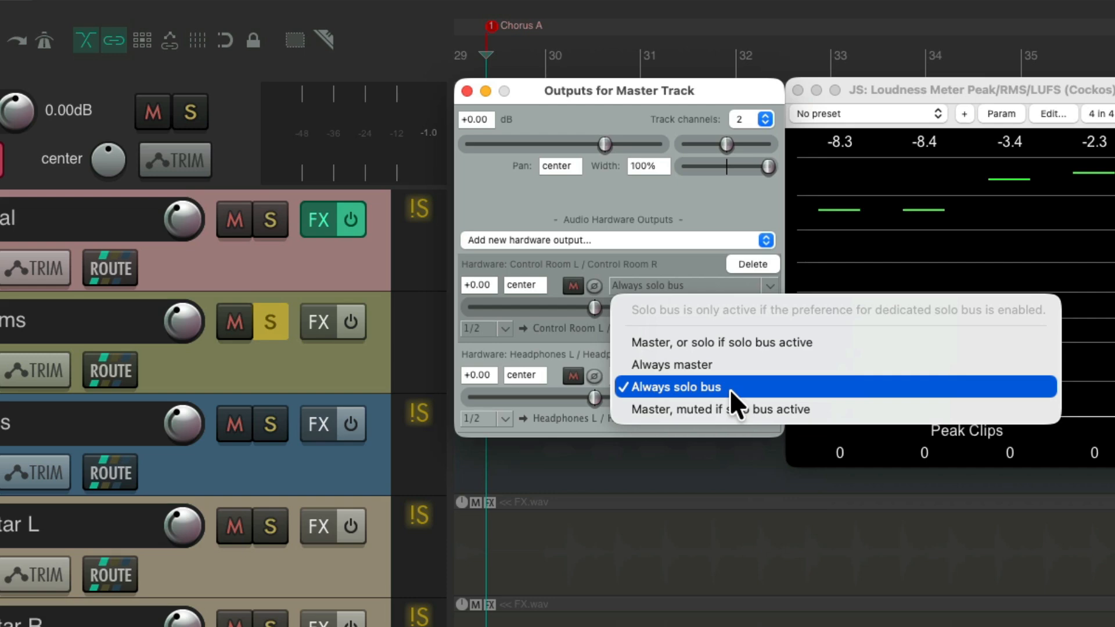
mouse_move(774, 409)
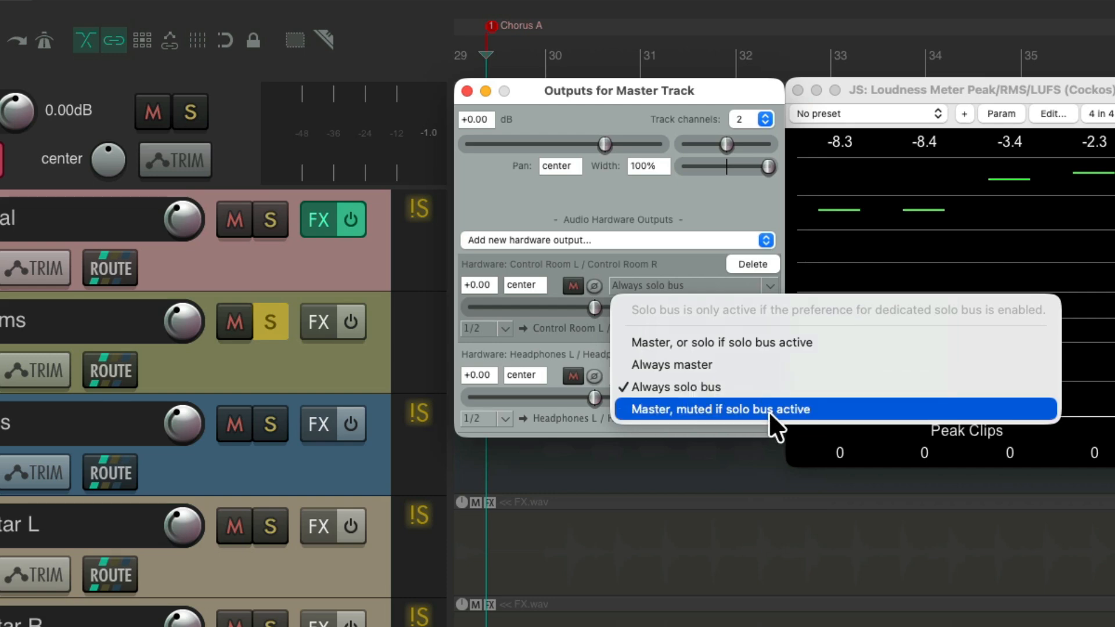
mouse_move(819, 427)
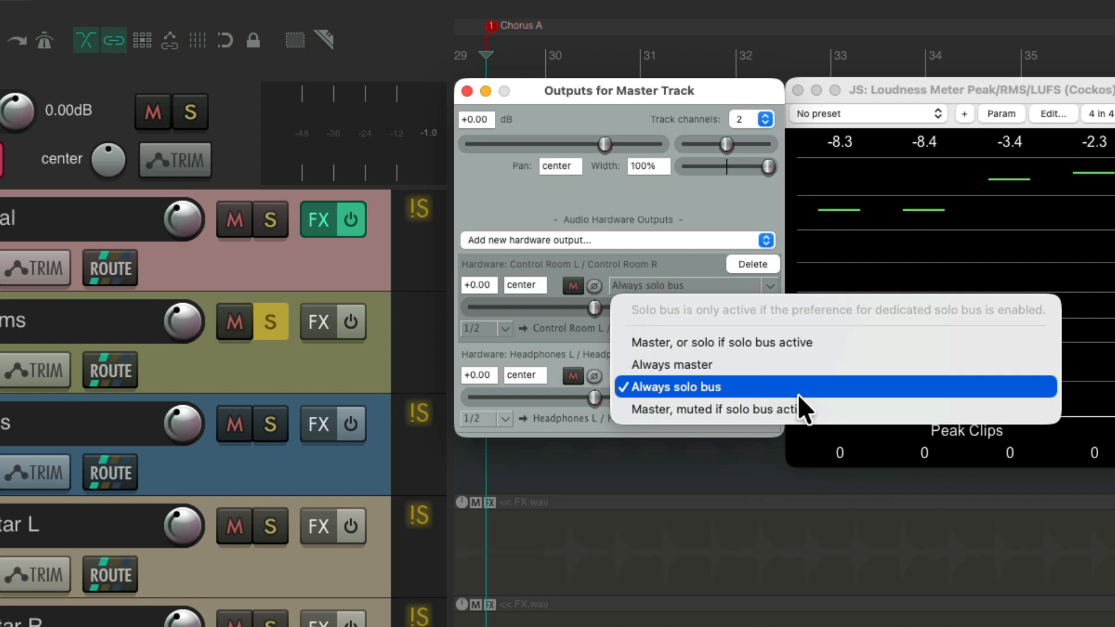
- Keep Control Room on 'Always solo bus' and set Headphones to 'Master, muted if solo bus active'
left_click(718, 408)
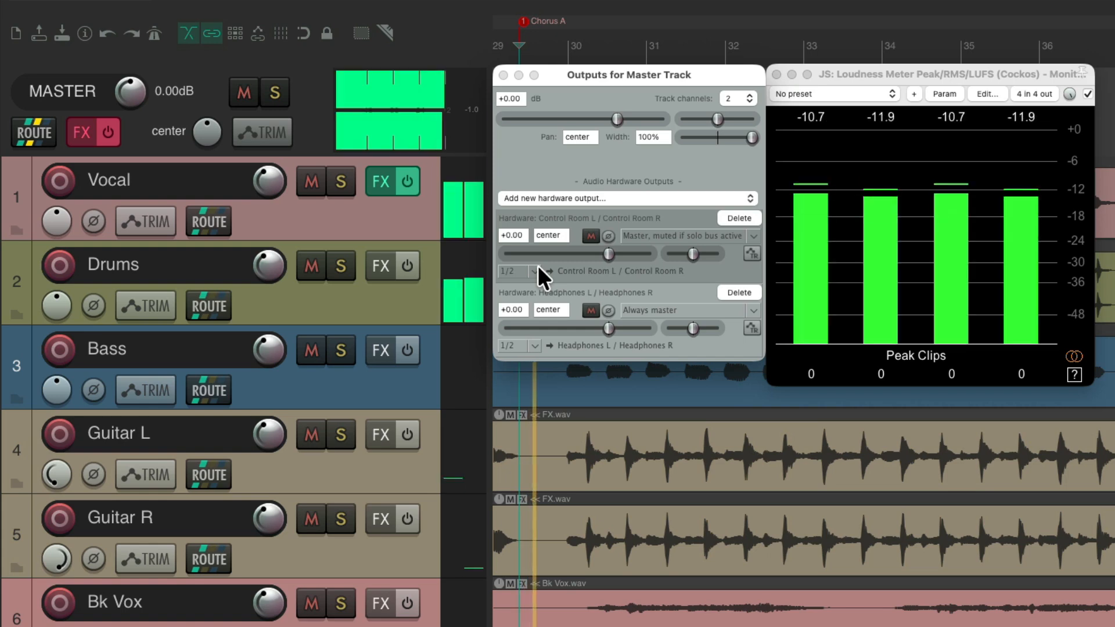
left_click(340, 265)
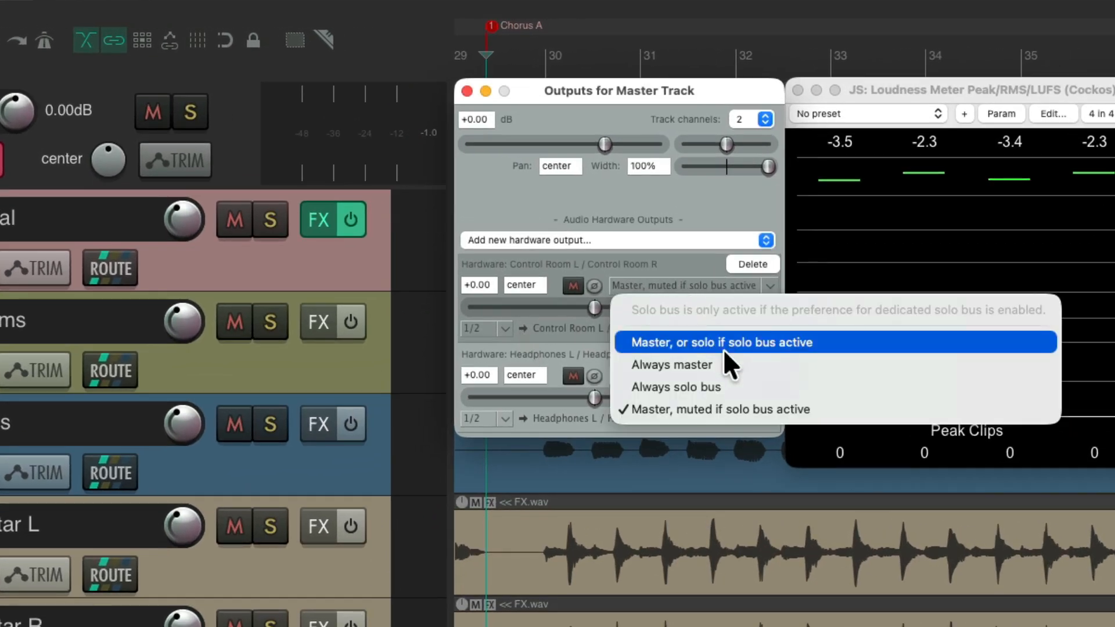
left_click(674, 387)
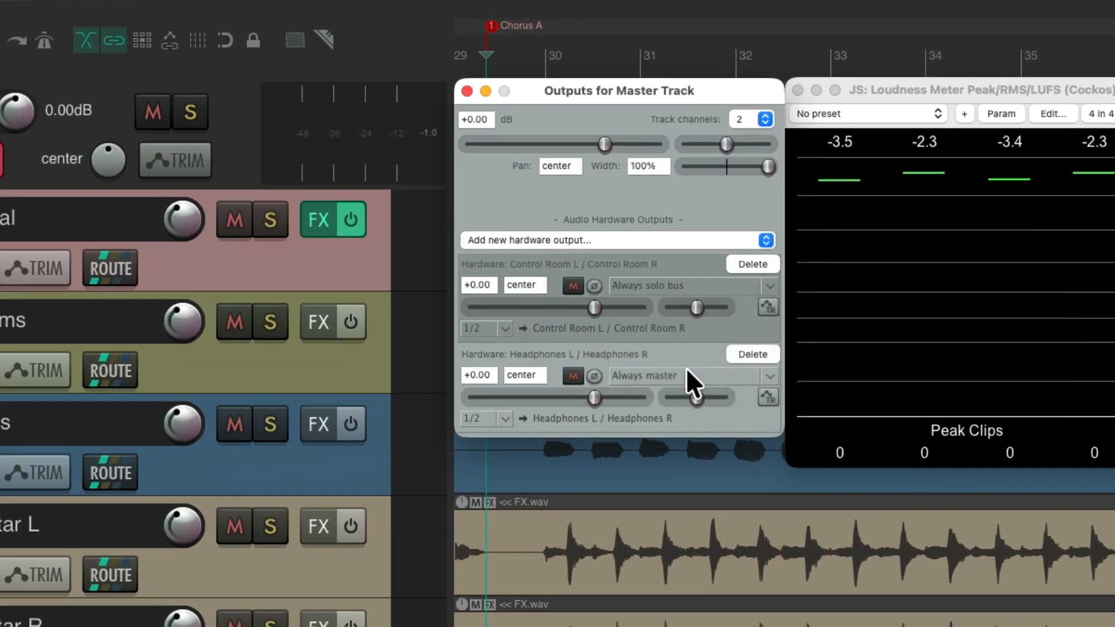
left_click(767, 376)
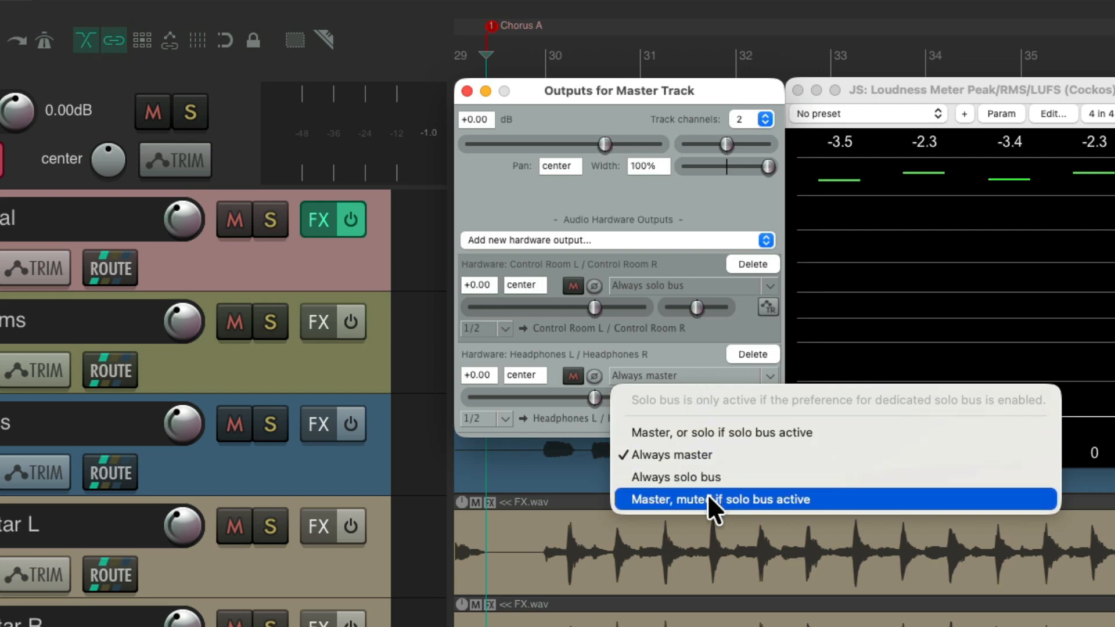
left_click(718, 498)
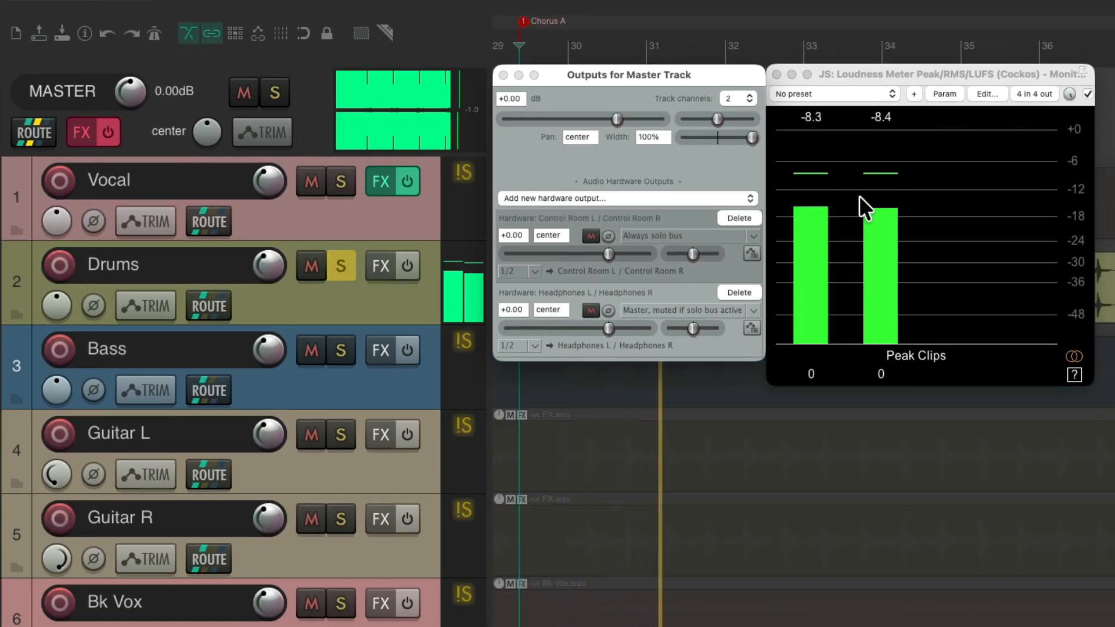
mouse_move(369, 264)
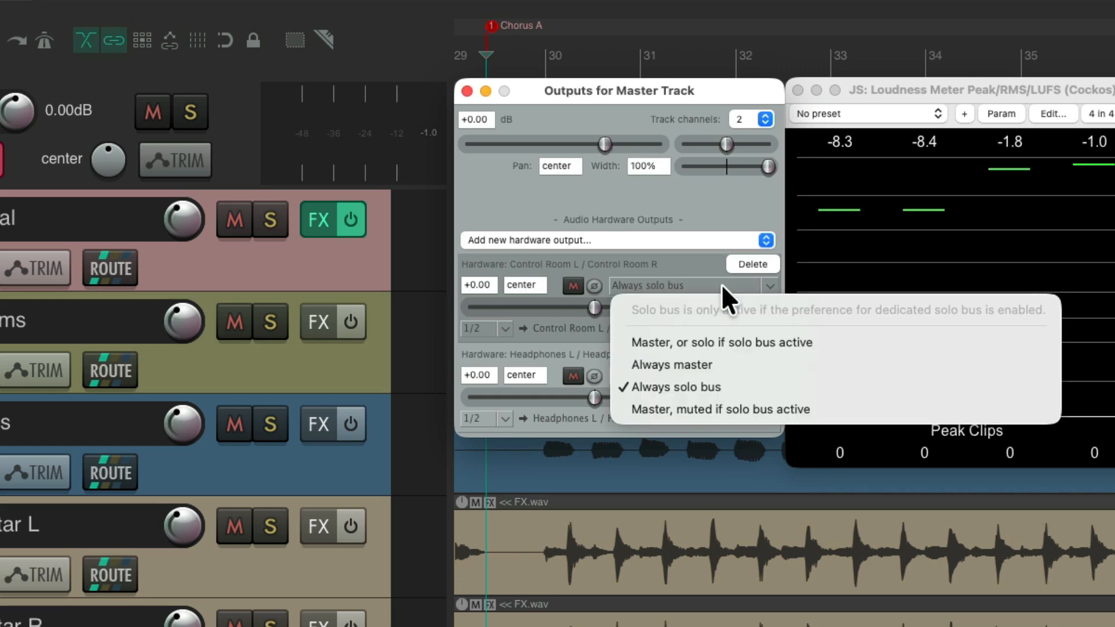
mouse_move(736, 416)
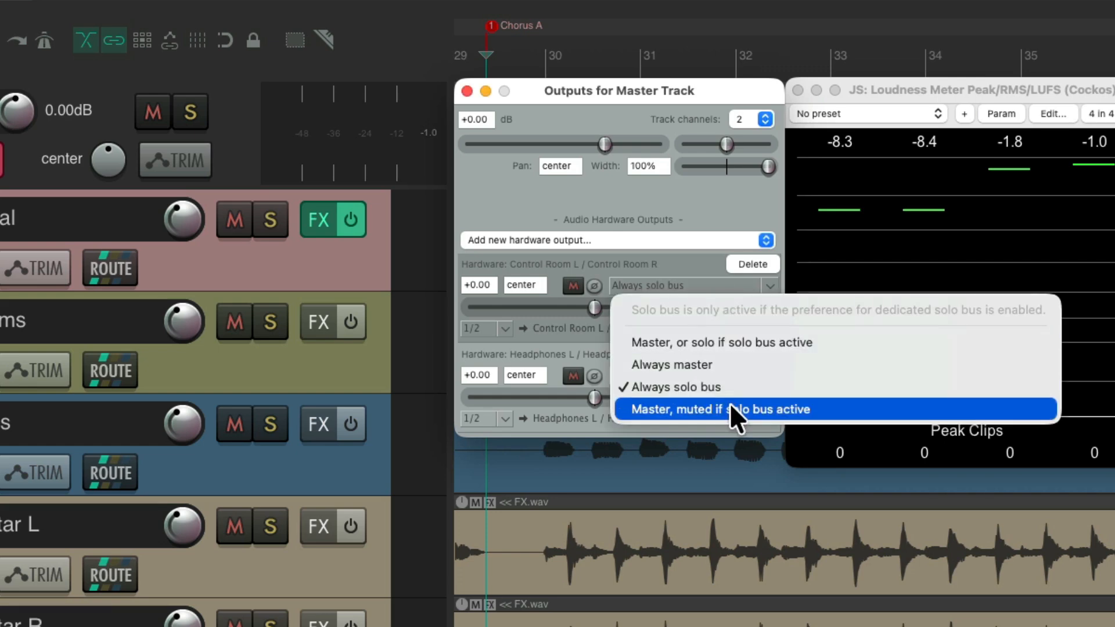
mouse_move(740, 345)
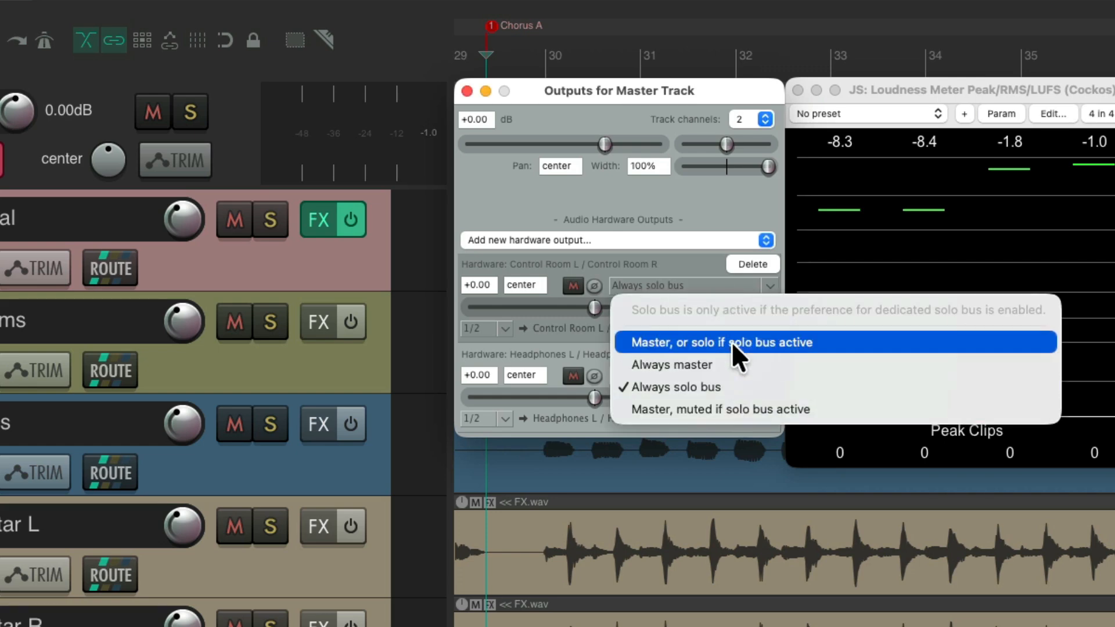
- Set Control Room to master-or-solo-bus, then 'Always master', toggling Drums solo to compare on the meter
left_click(720, 341)
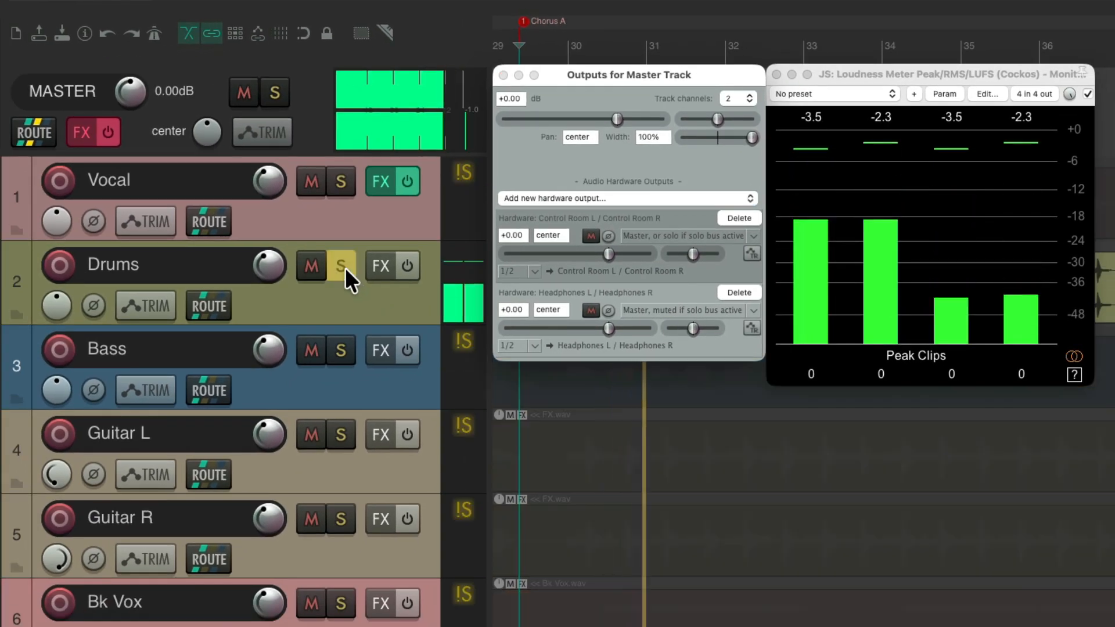
left_click(339, 349)
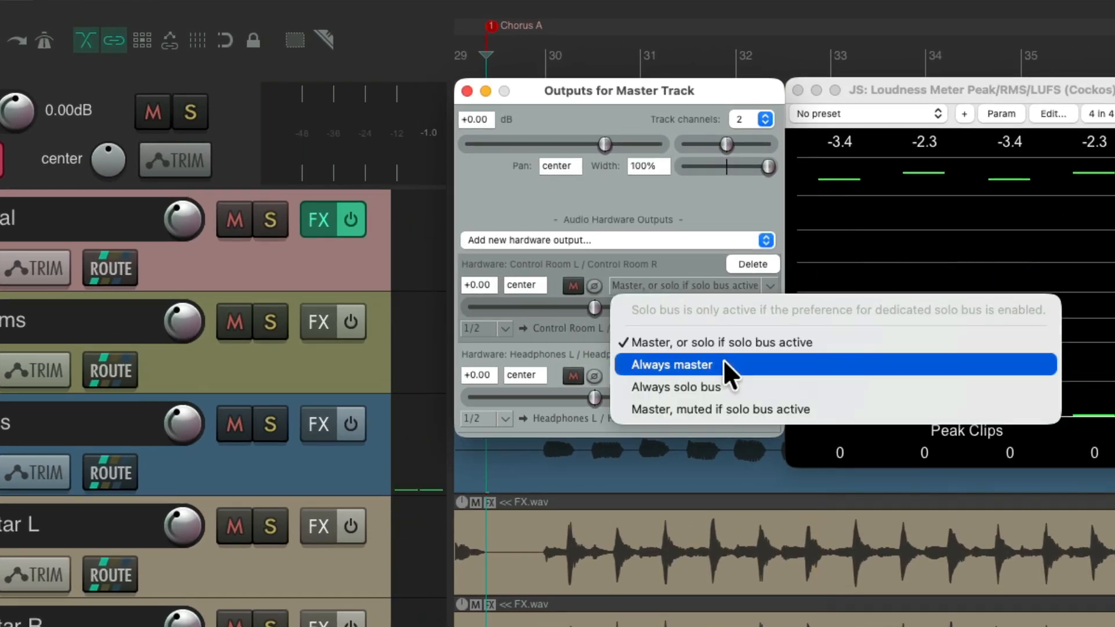
left_click(669, 364)
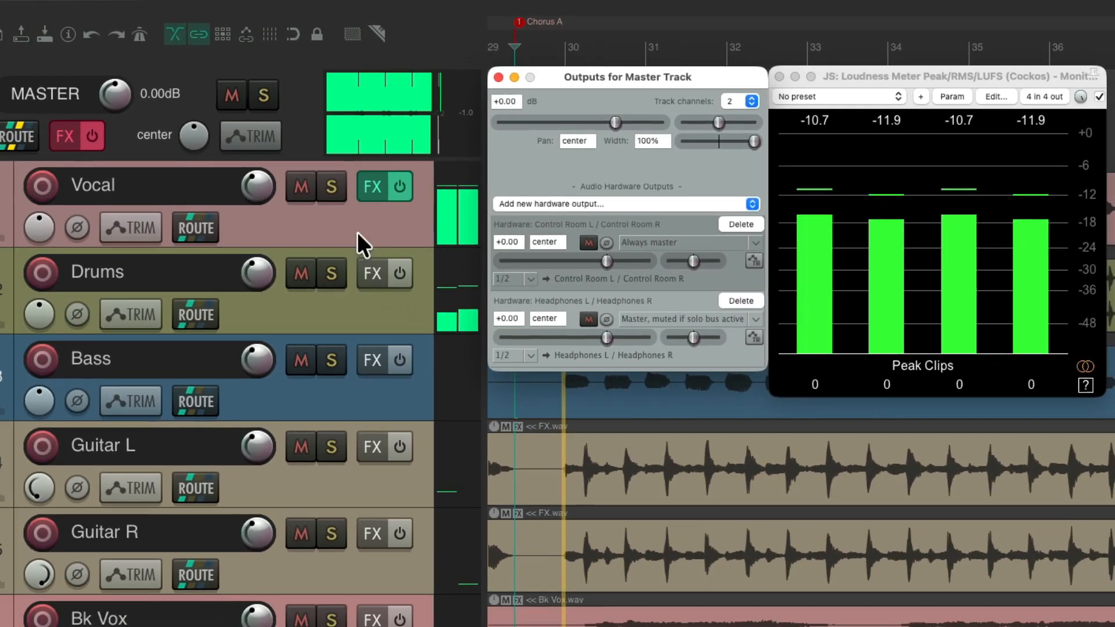
left_click(340, 264)
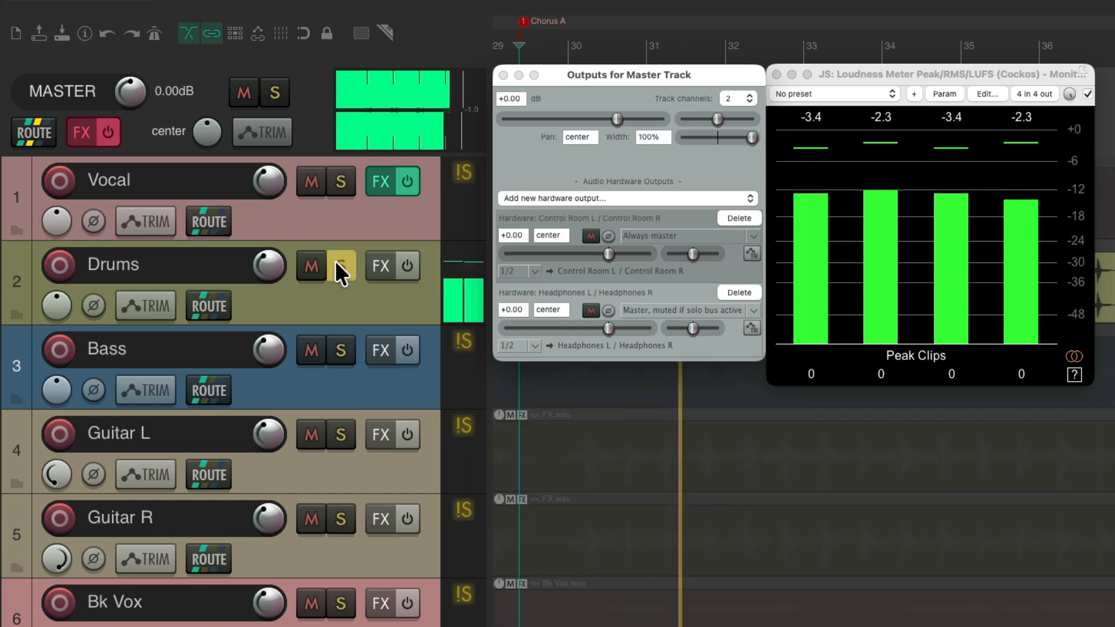
left_click(340, 265)
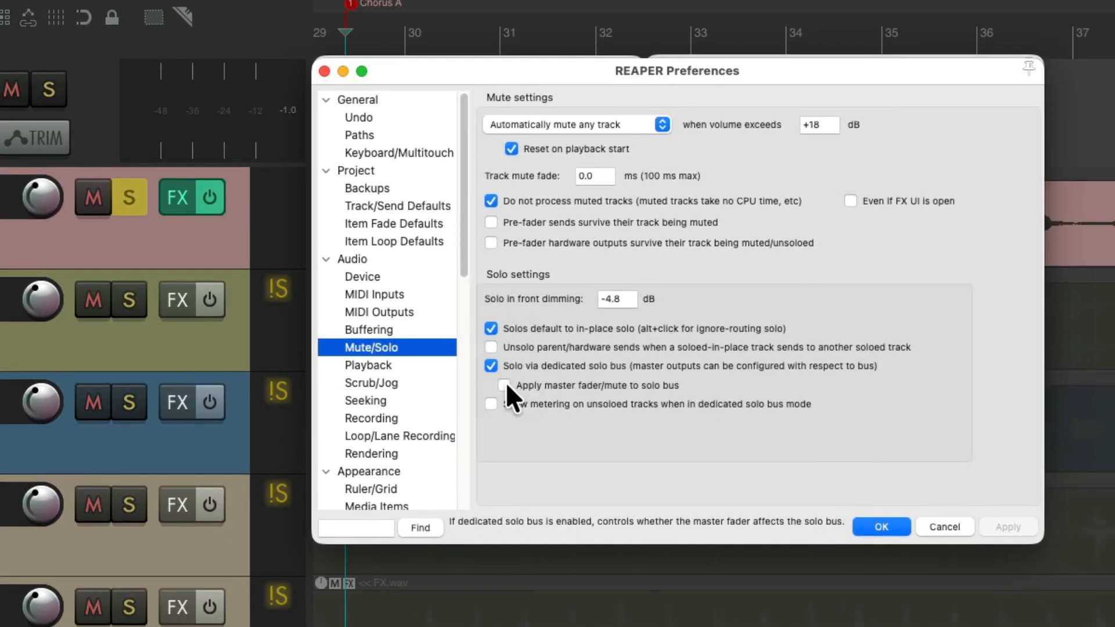
- Enable 'Apply master fader/mute to solo bus' and metering on unsoloed tracks in solo bus mode
left_click(504, 385)
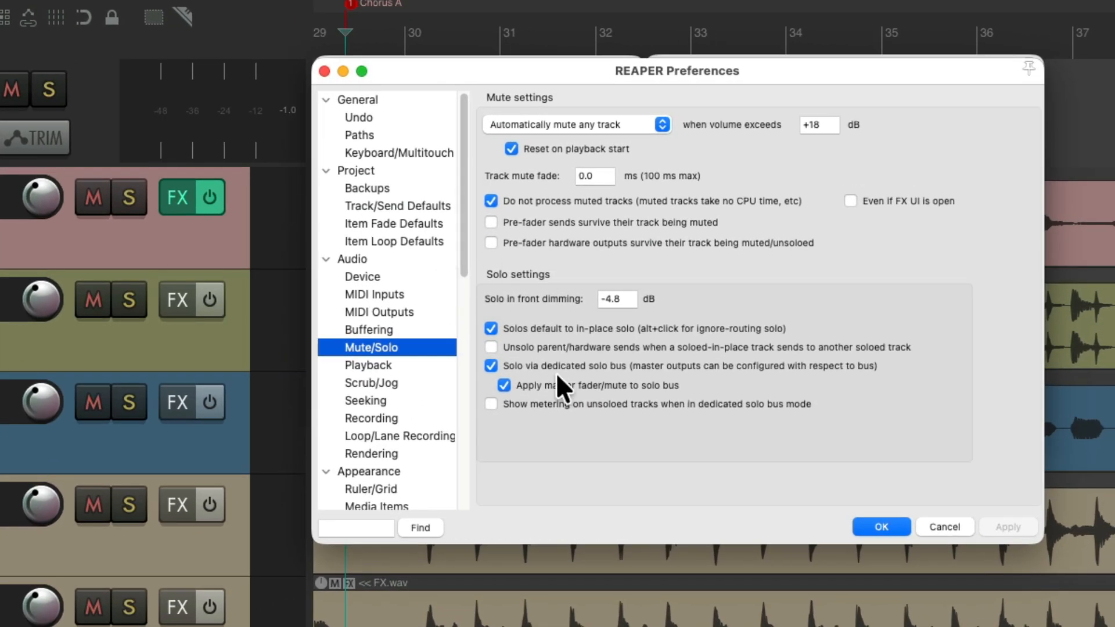
mouse_move(542, 409)
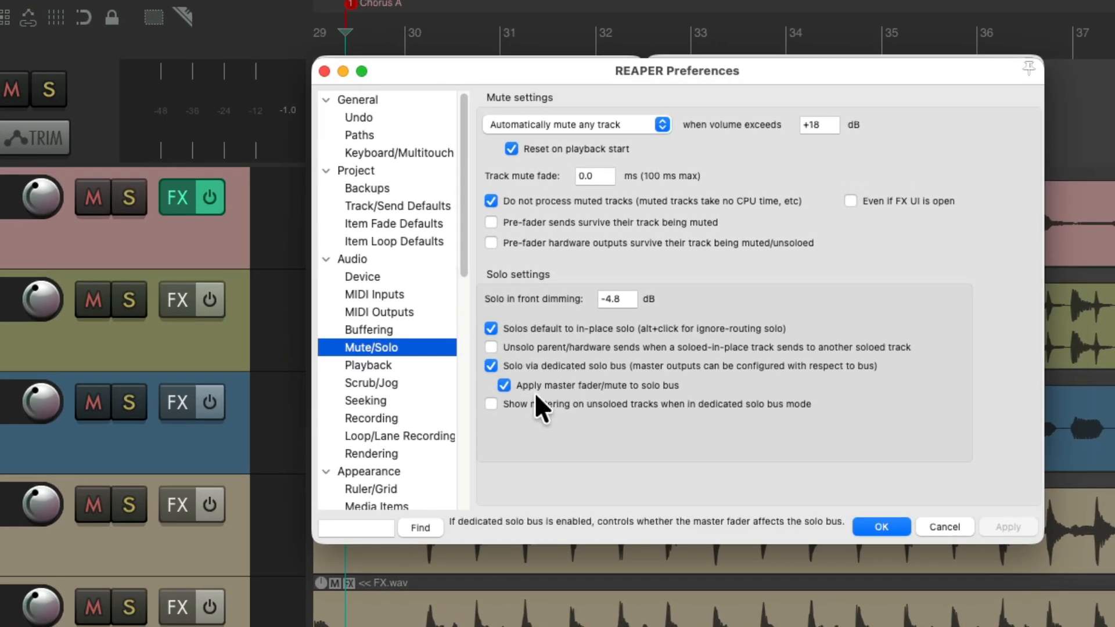
left_click(490, 404)
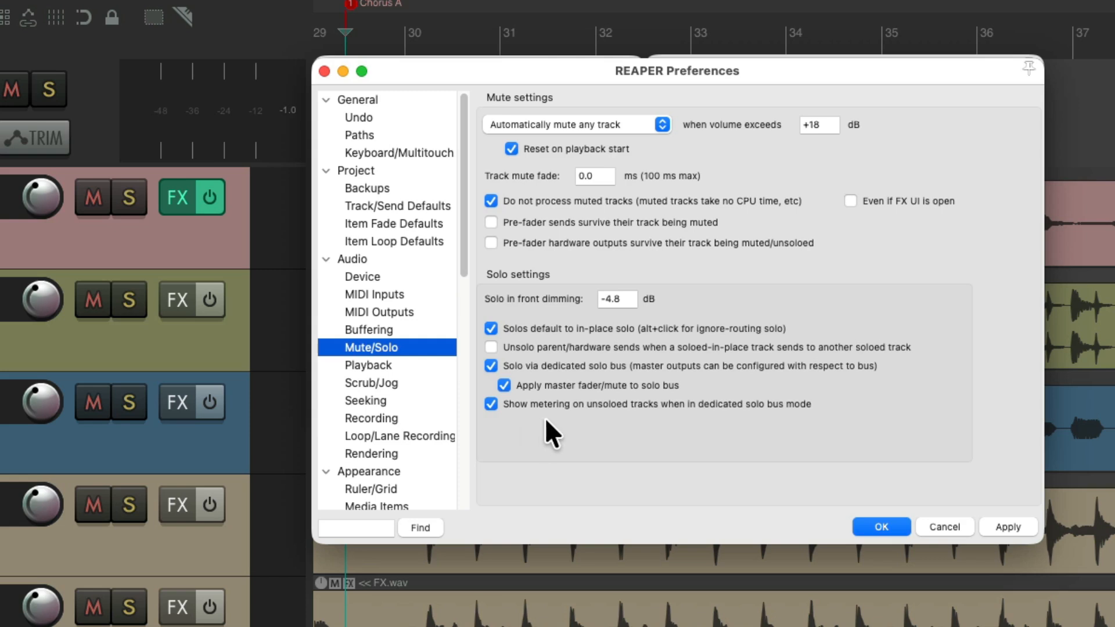
mouse_move(620, 434)
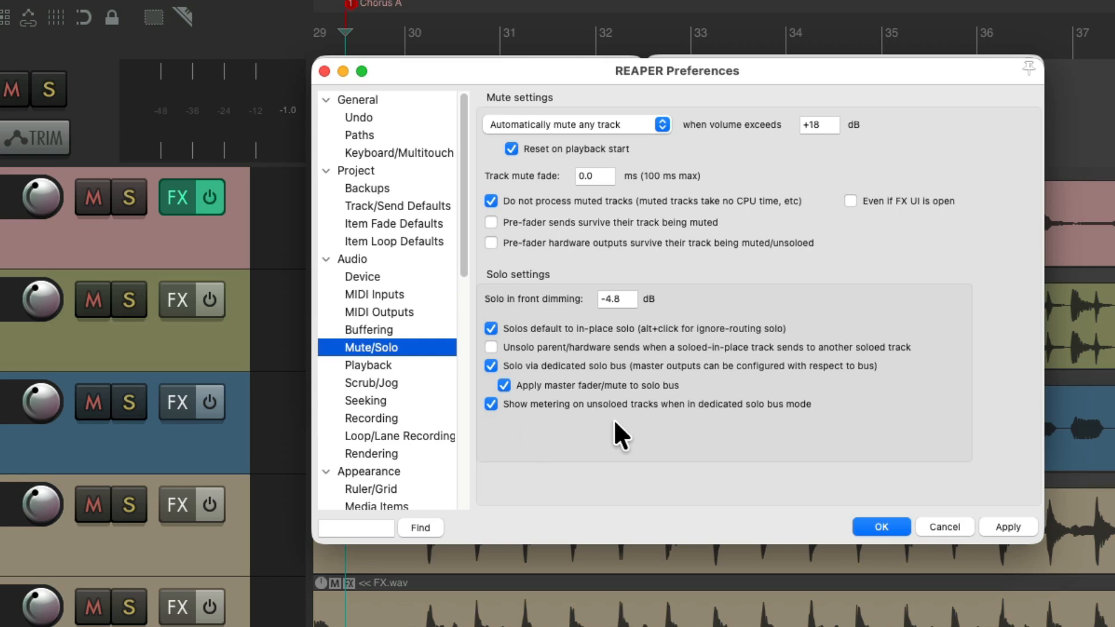
mouse_move(720, 439)
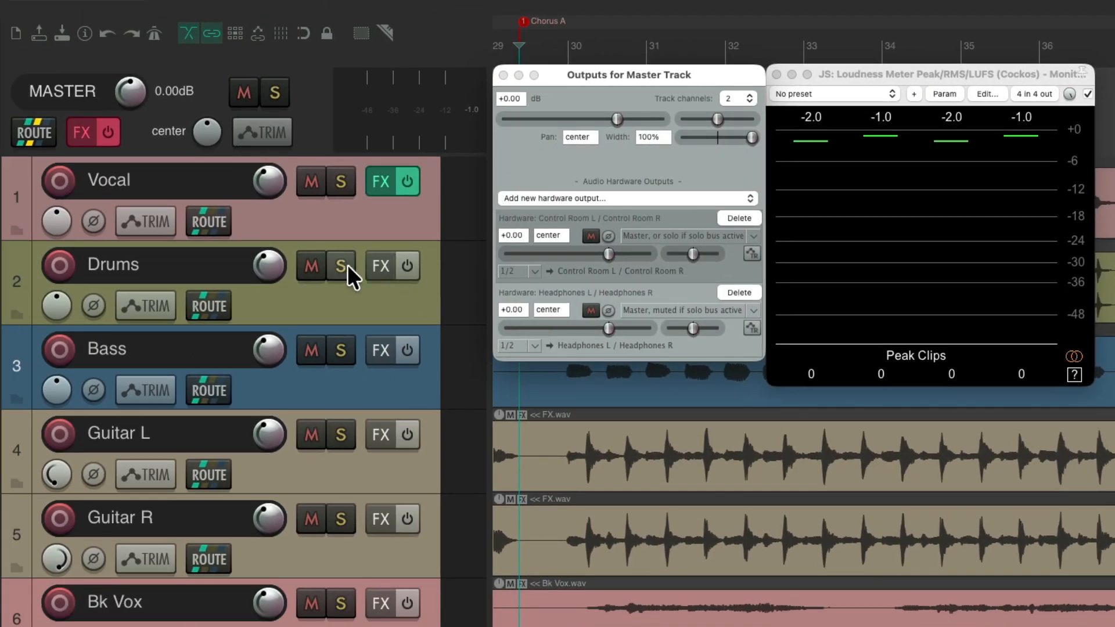
- Solo Drums and set the Headphones output to 'Always master'
left_click(339, 265)
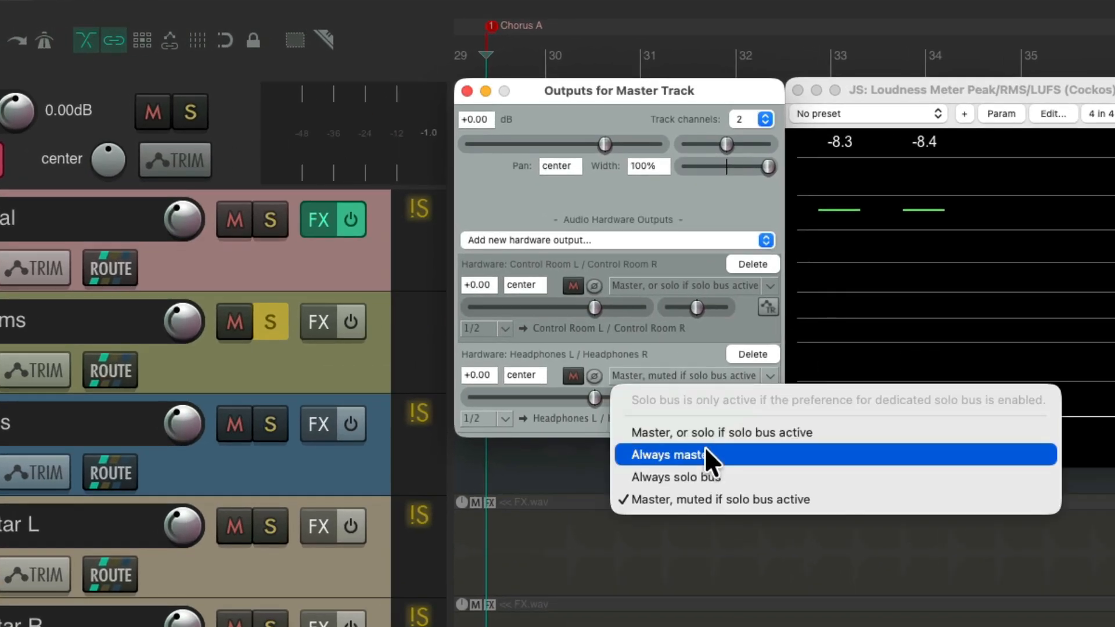
left_click(674, 454)
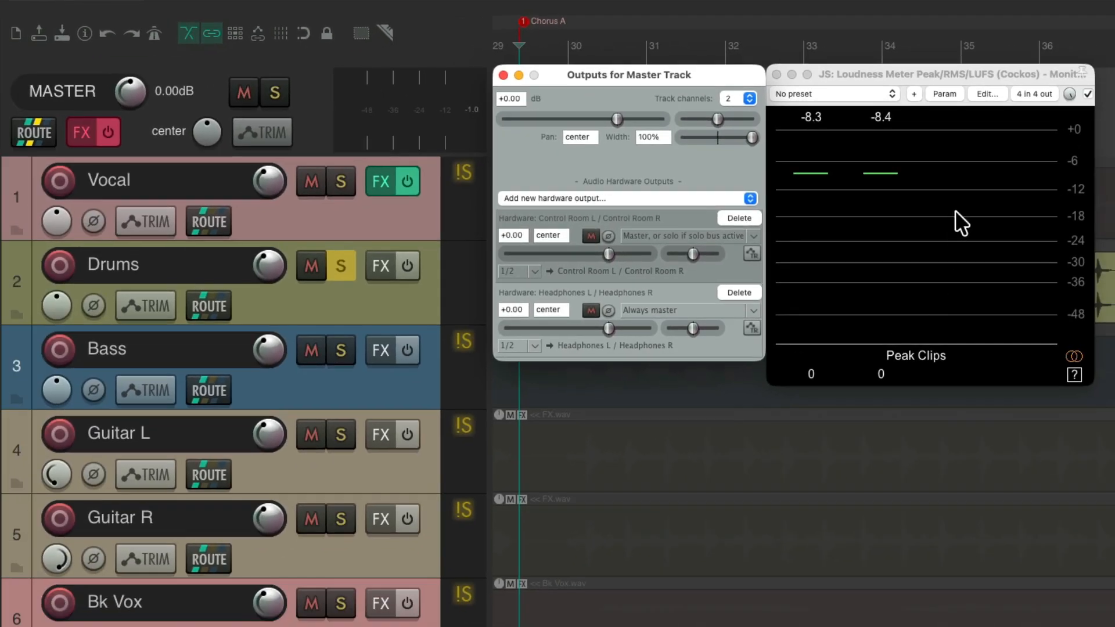
mouse_move(543, 290)
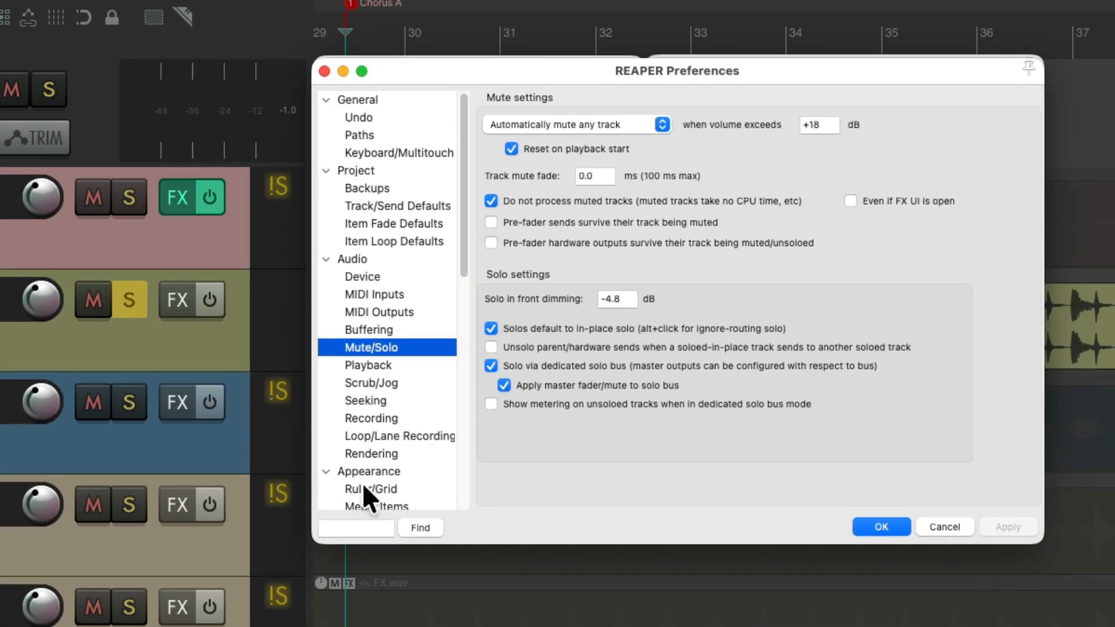
- Enable 'Show metering on unsoloed tracks when in dedicated solo bus mode', confirm, and unsolo Drums
left_click(490, 405)
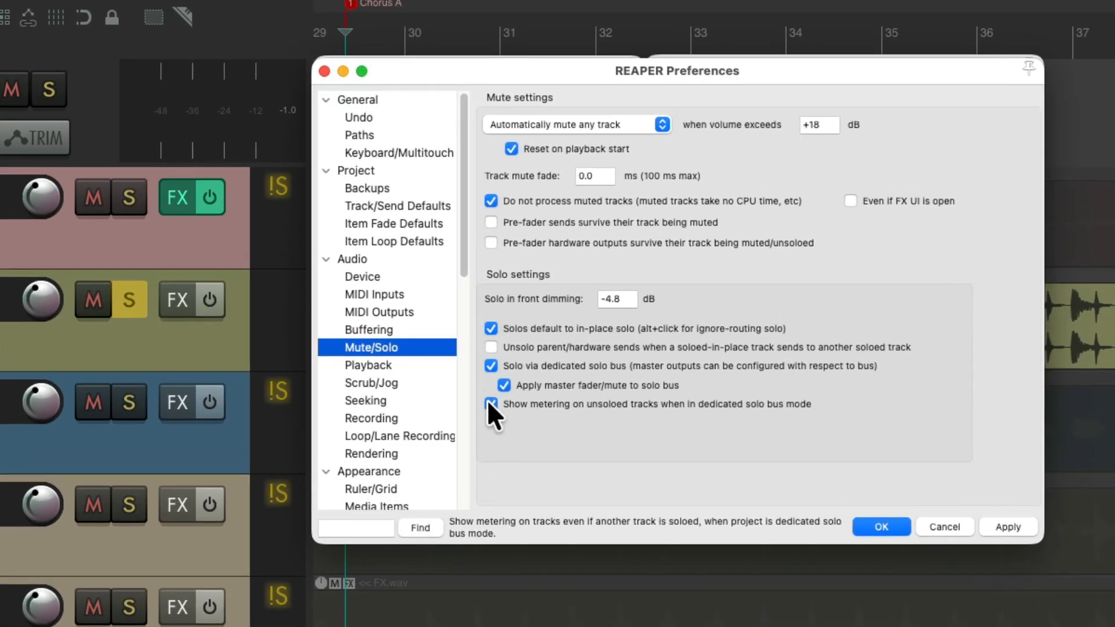
left_click(881, 527)
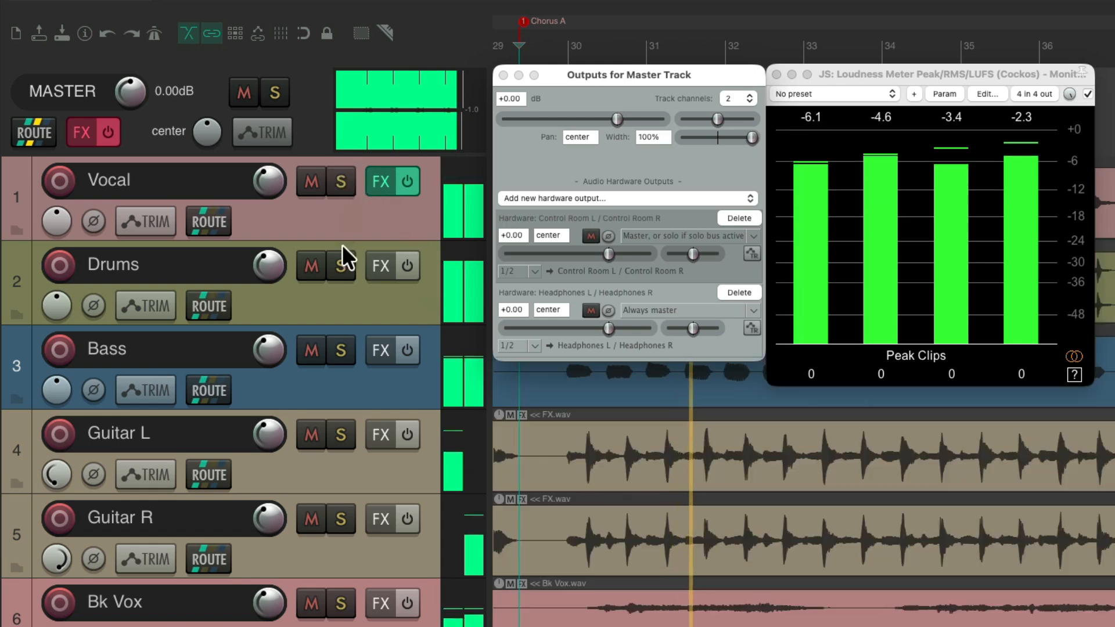
left_click(339, 434)
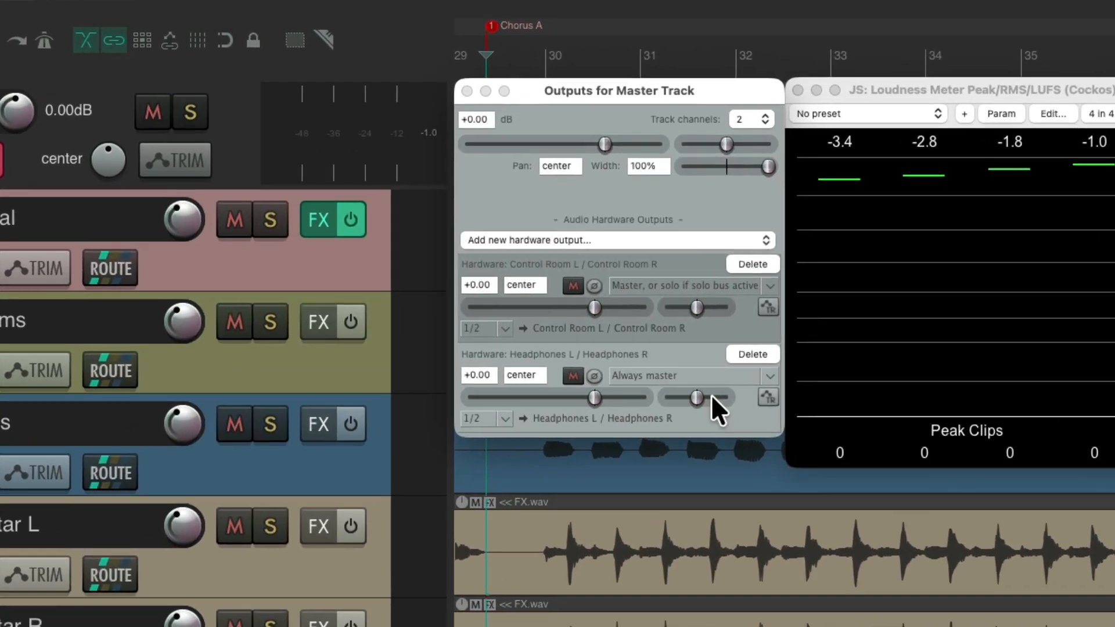
- Delete the Headphones L/R hardware output from the master track
left_click(751, 354)
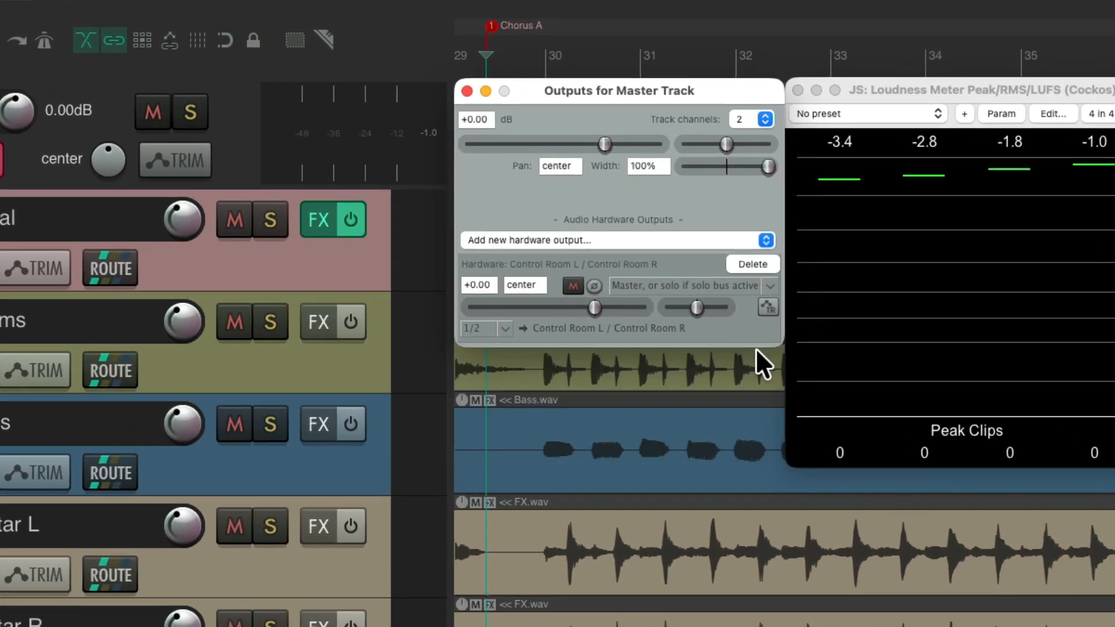
mouse_move(715, 334)
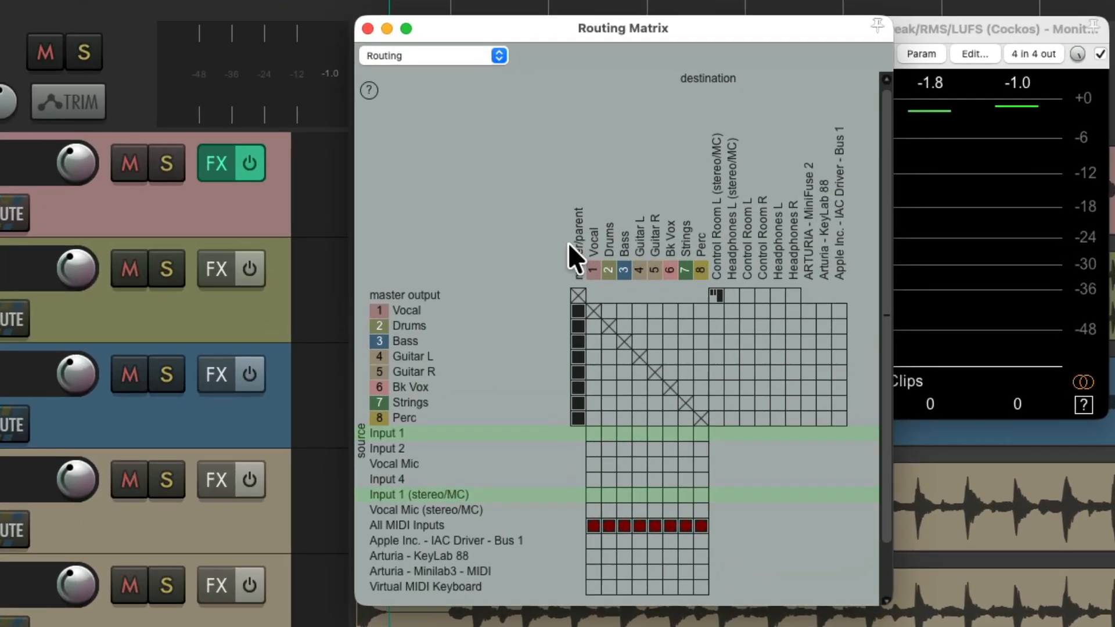
mouse_move(736, 334)
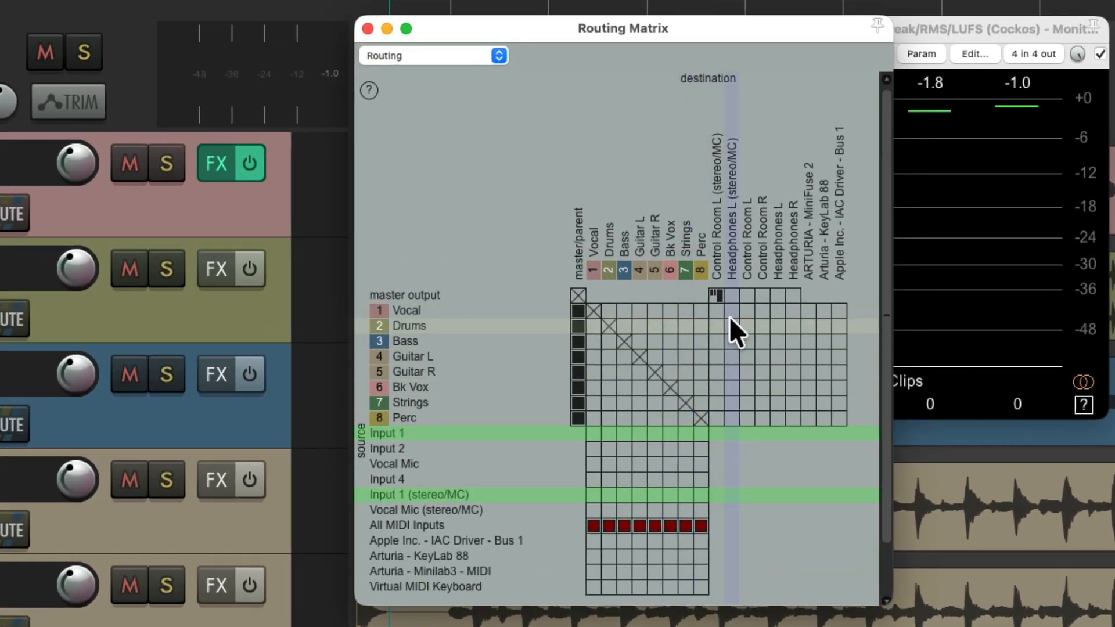
mouse_move(737, 434)
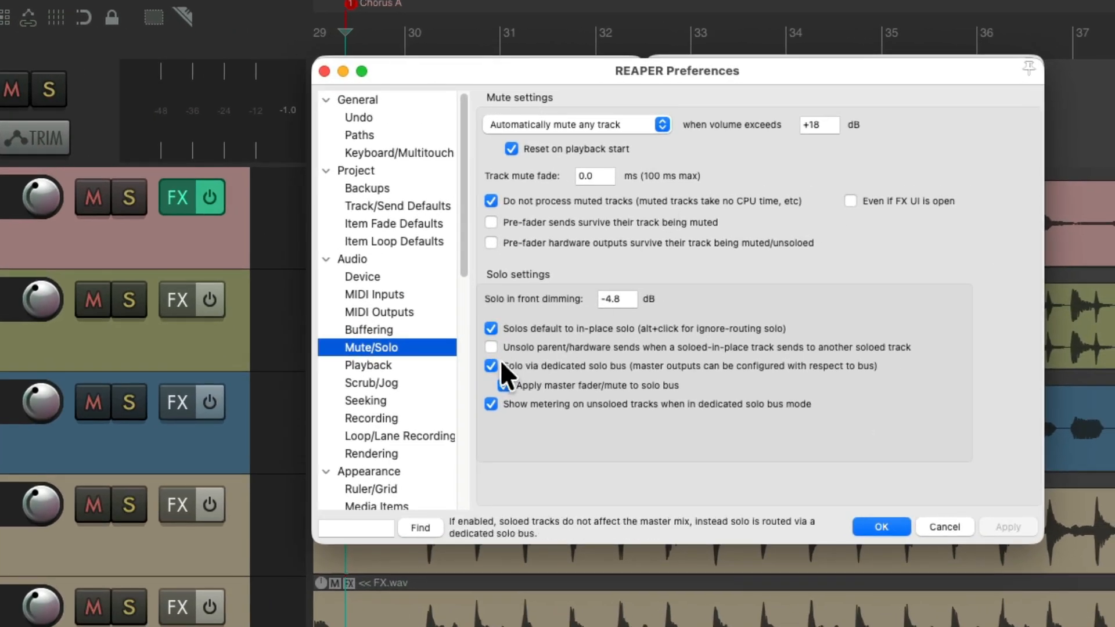
- Toggle 'Solo via dedicated solo bus' off and back on without master fader/mute applied, and confirm
left_click(490, 366)
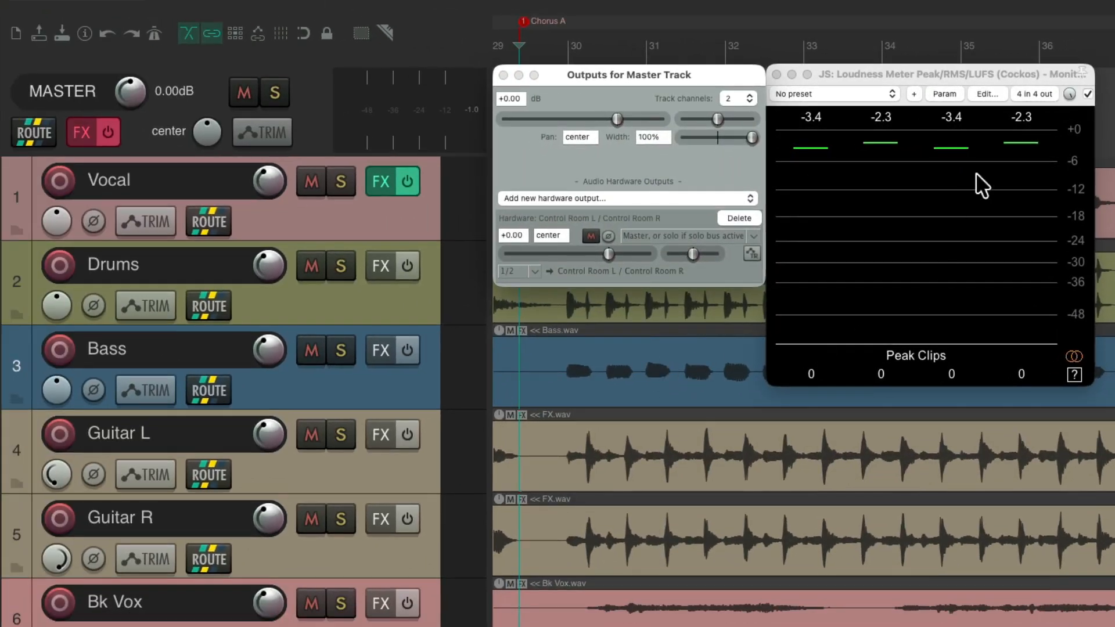
mouse_move(982, 240)
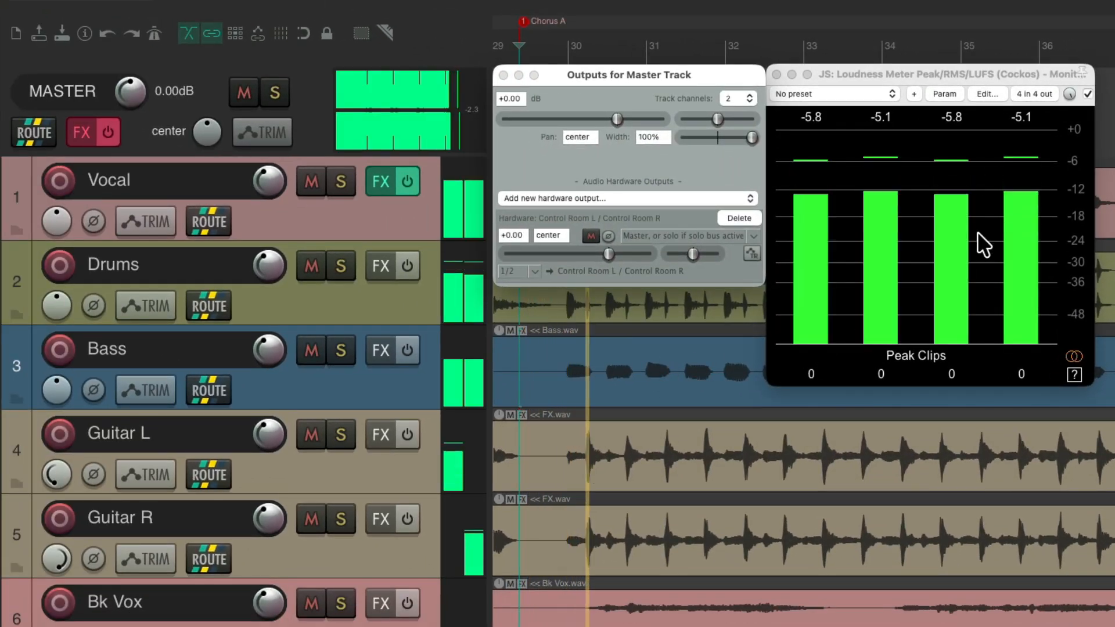
left_click(339, 350)
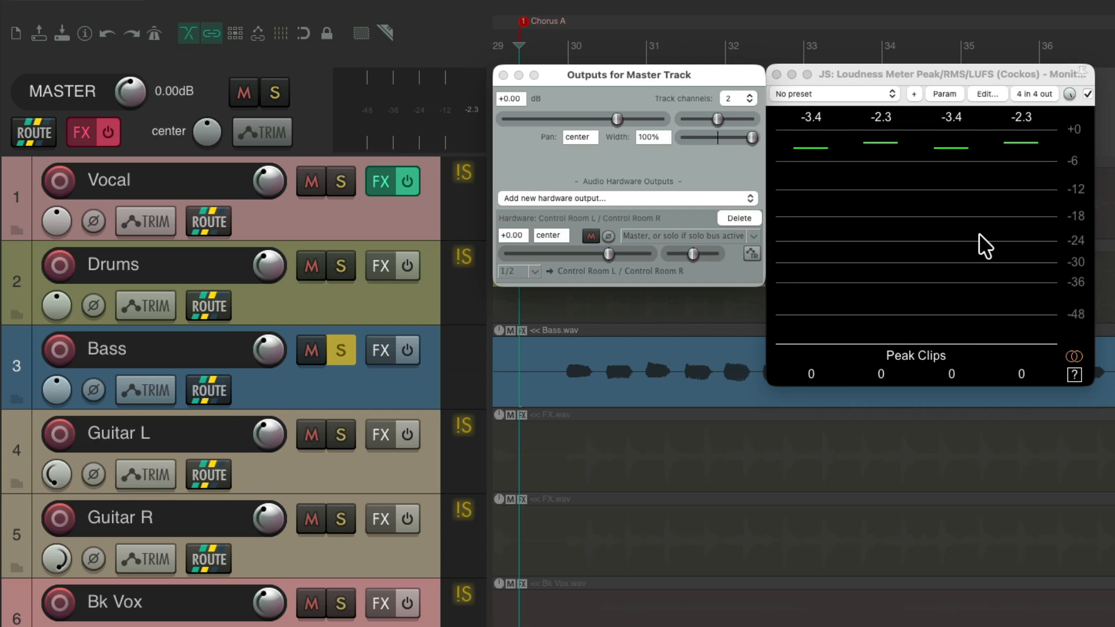
mouse_move(651, 288)
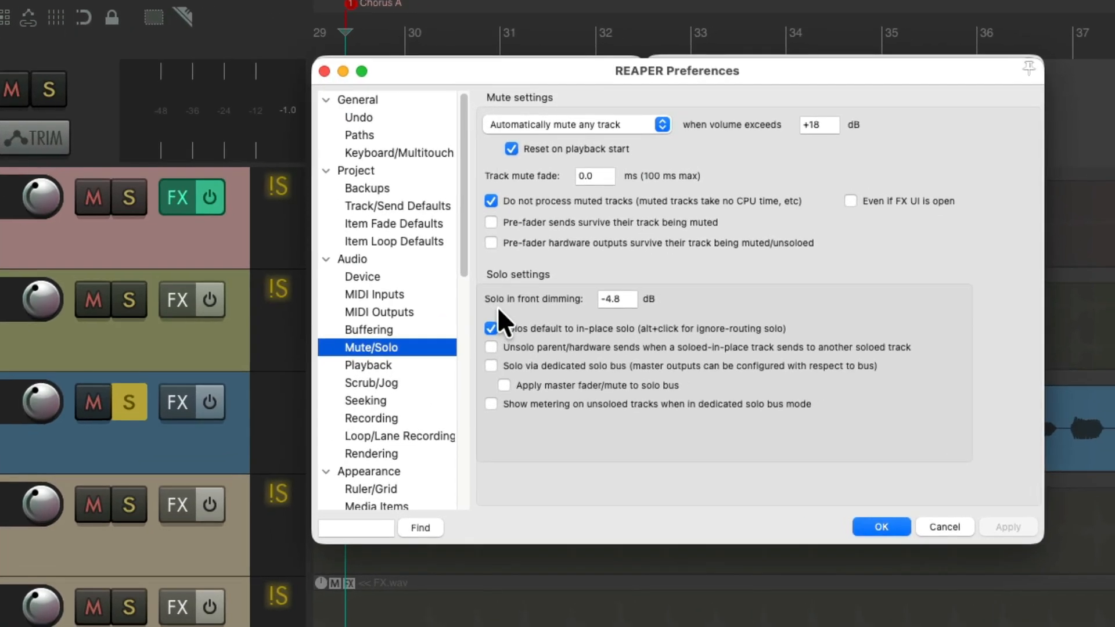
left_click(491, 365)
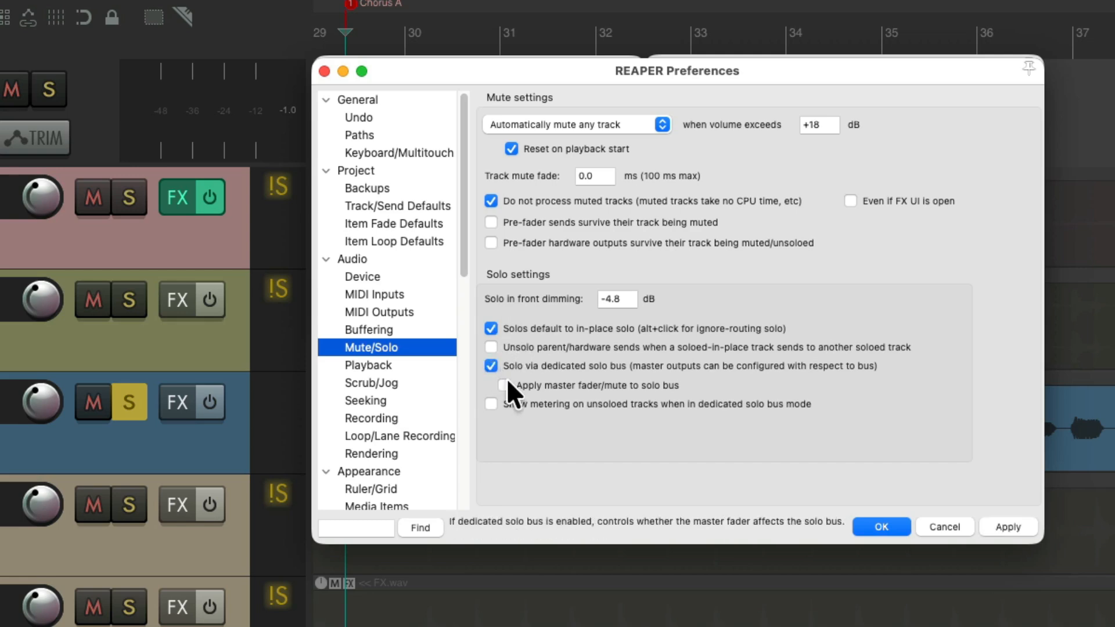
left_click(504, 385)
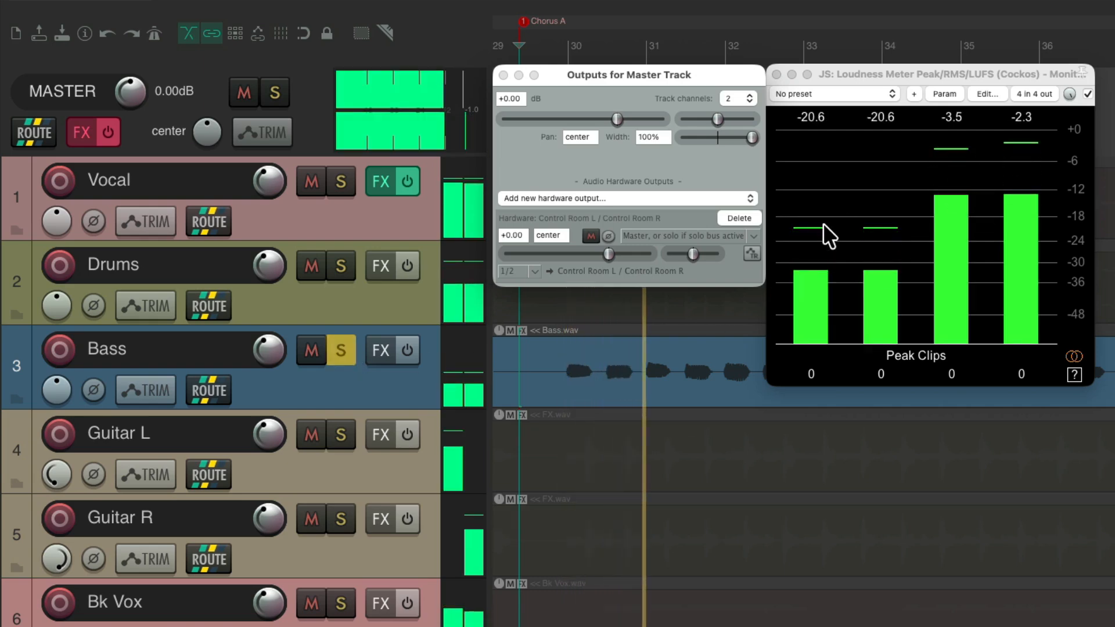
- Clear the Bass solo and solo the Drums track instead
left_click(339, 265)
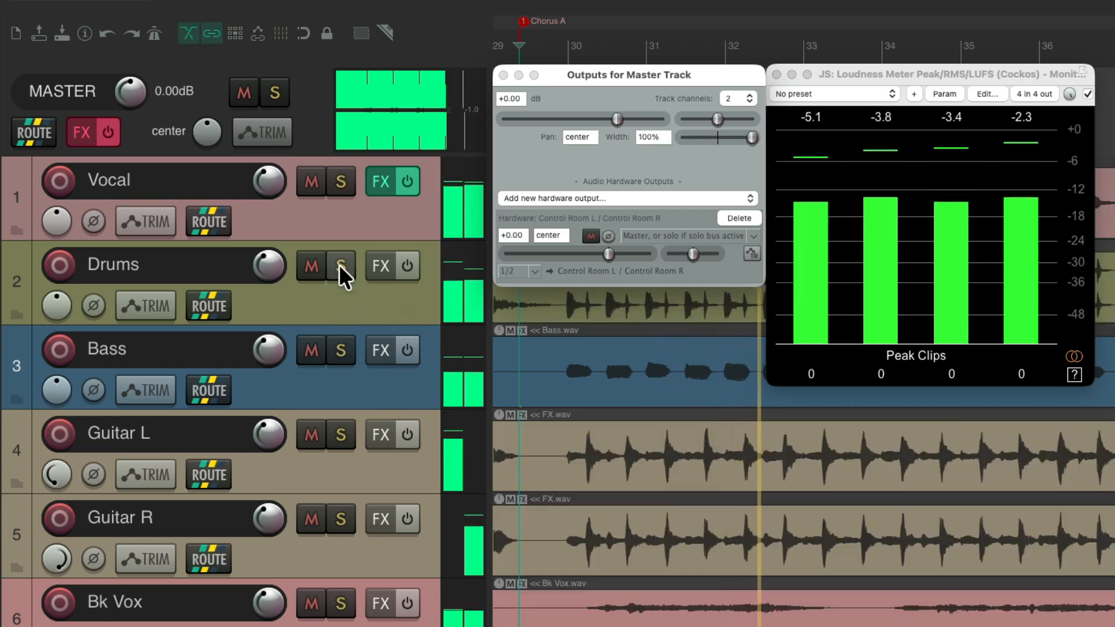
left_click(339, 265)
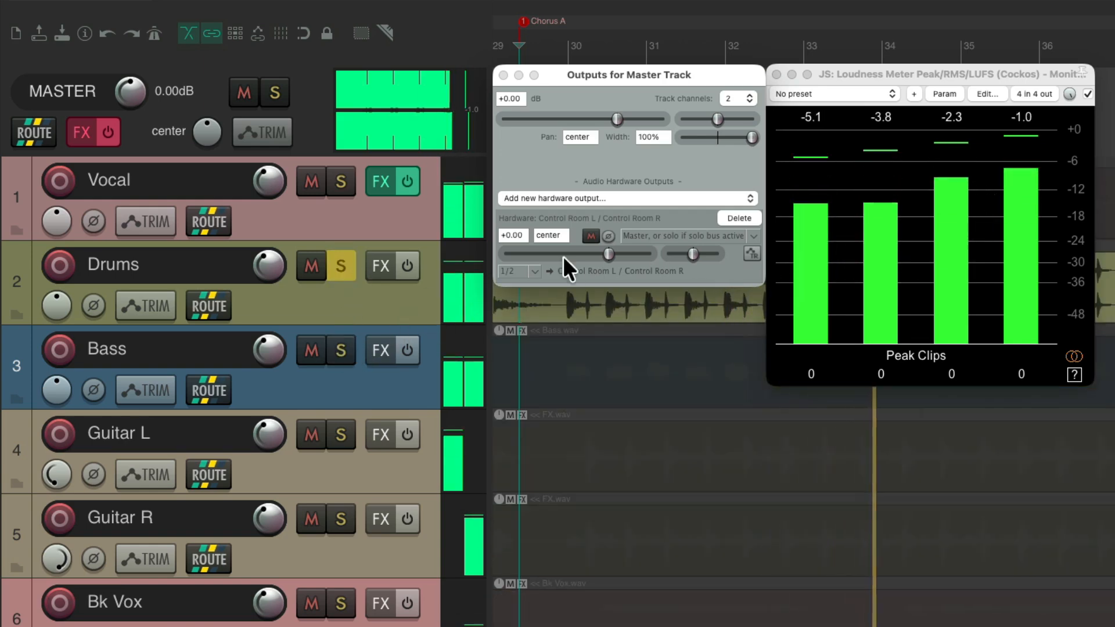
left_click(339, 181)
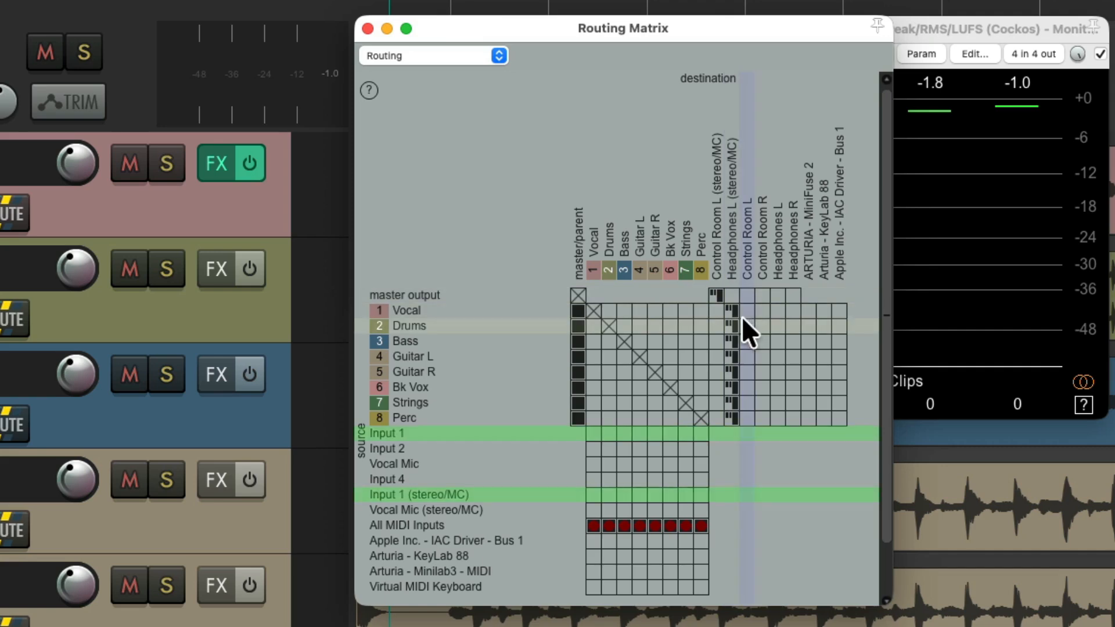
mouse_move(737, 413)
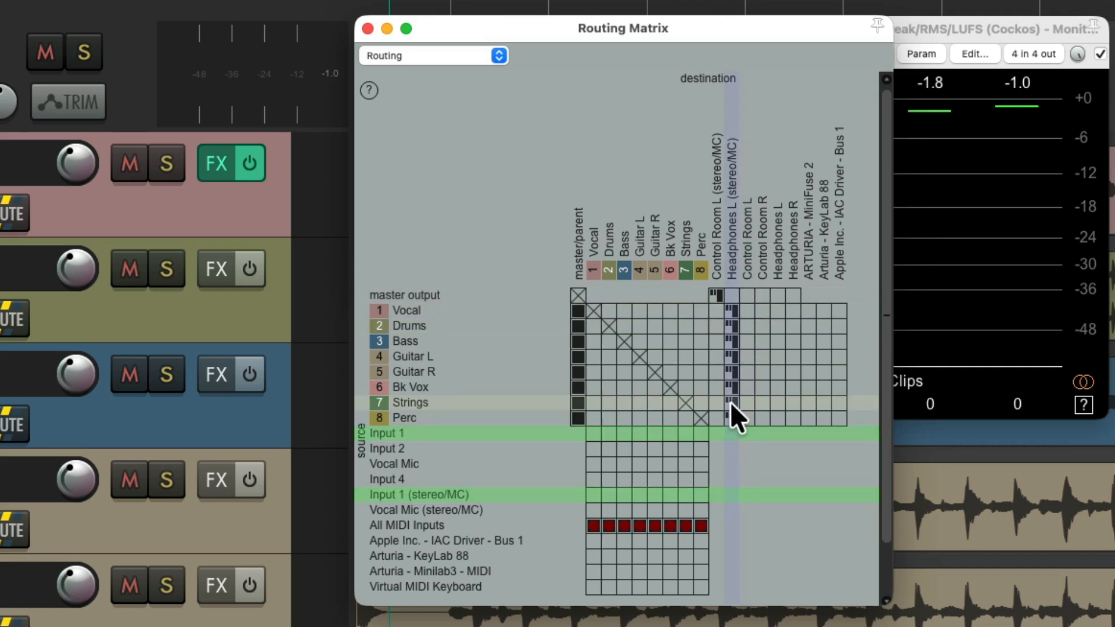
mouse_move(740, 313)
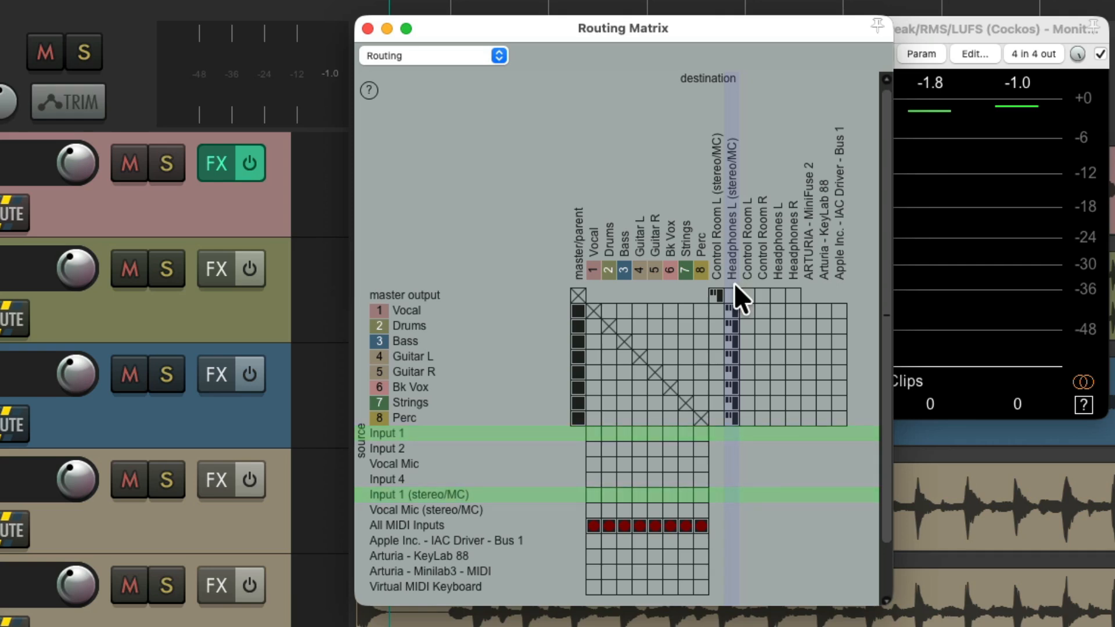
mouse_move(736, 430)
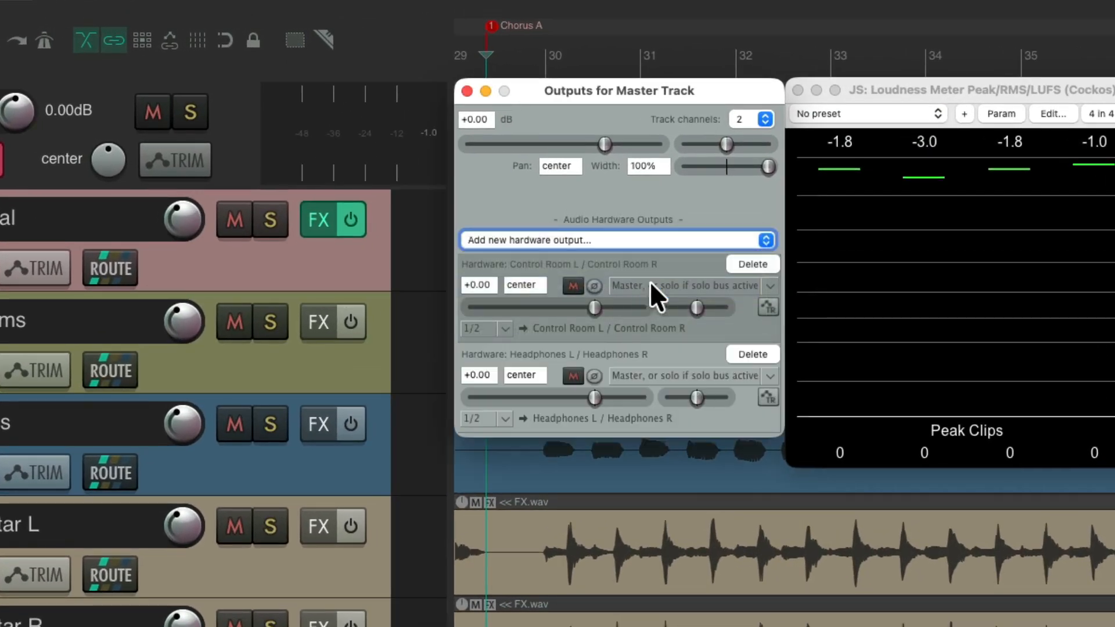
- Set Headphones output to 'Always master', then solo Drums followed by Bass to compare meter levels
left_click(769, 285)
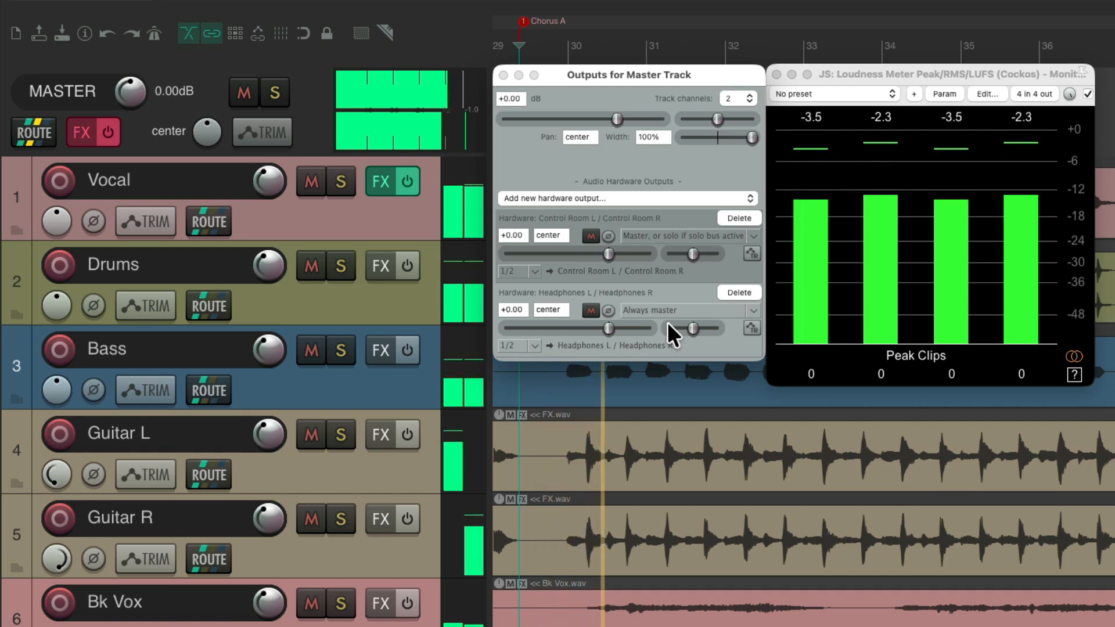
mouse_move(472, 306)
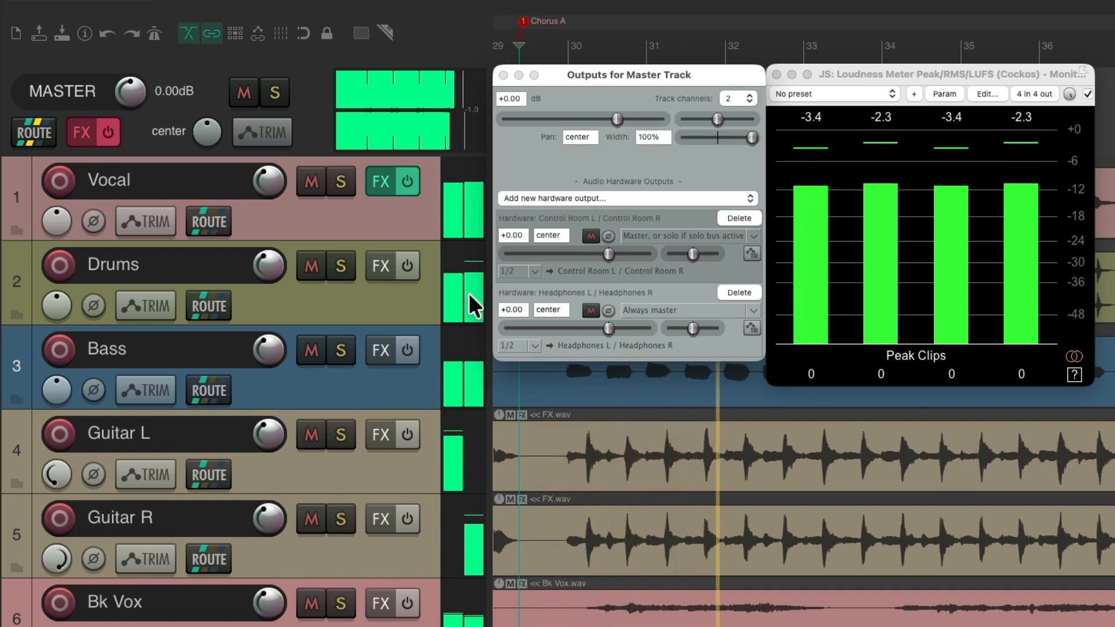
left_click(340, 264)
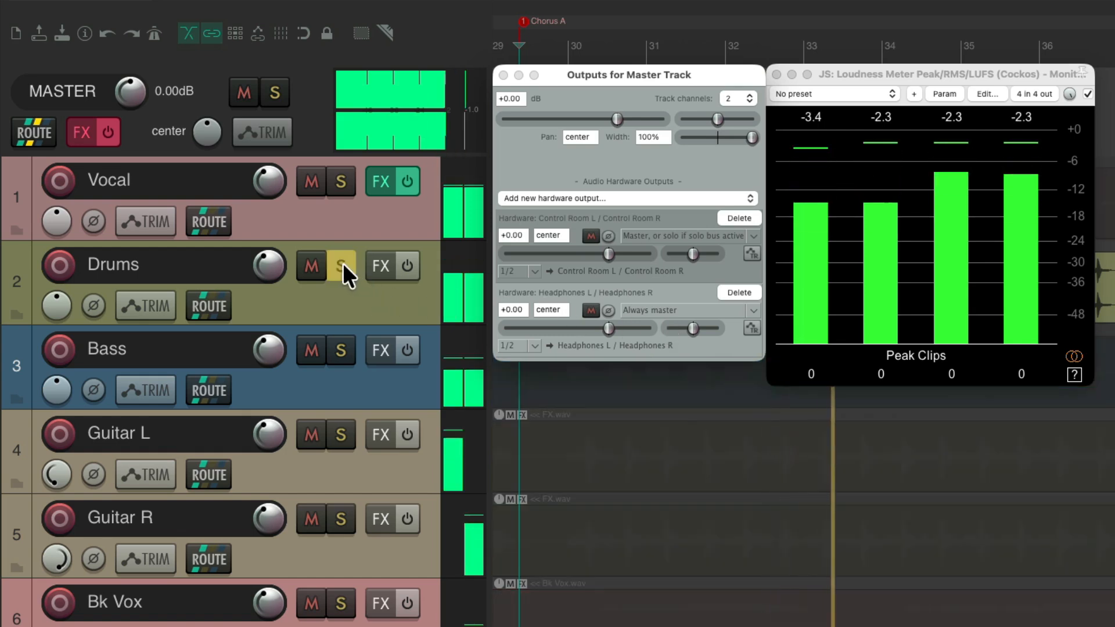
left_click(340, 349)
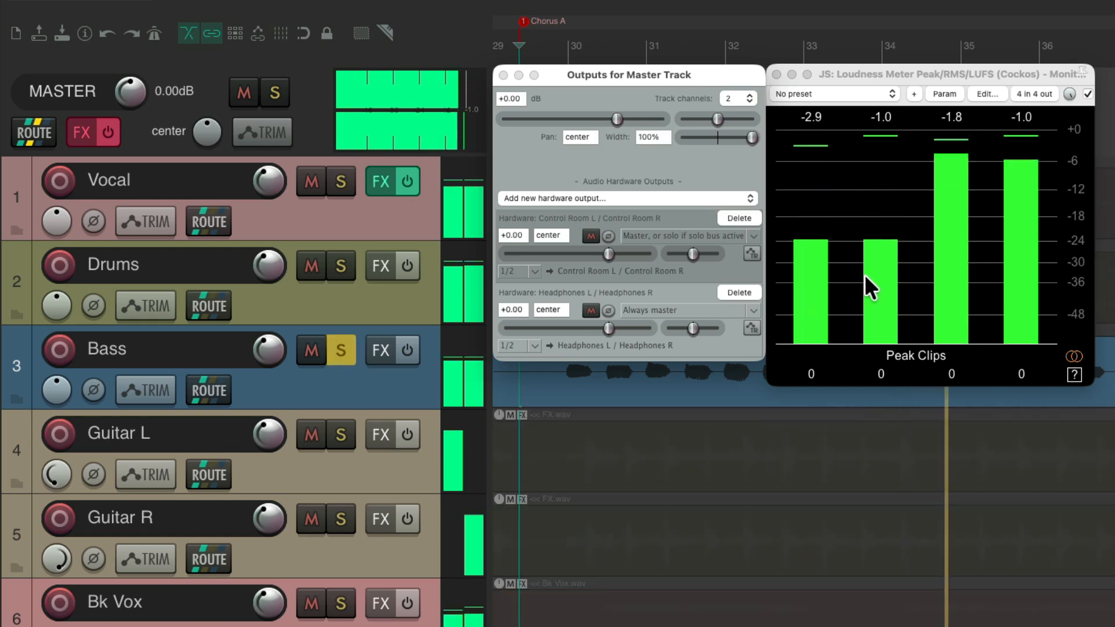